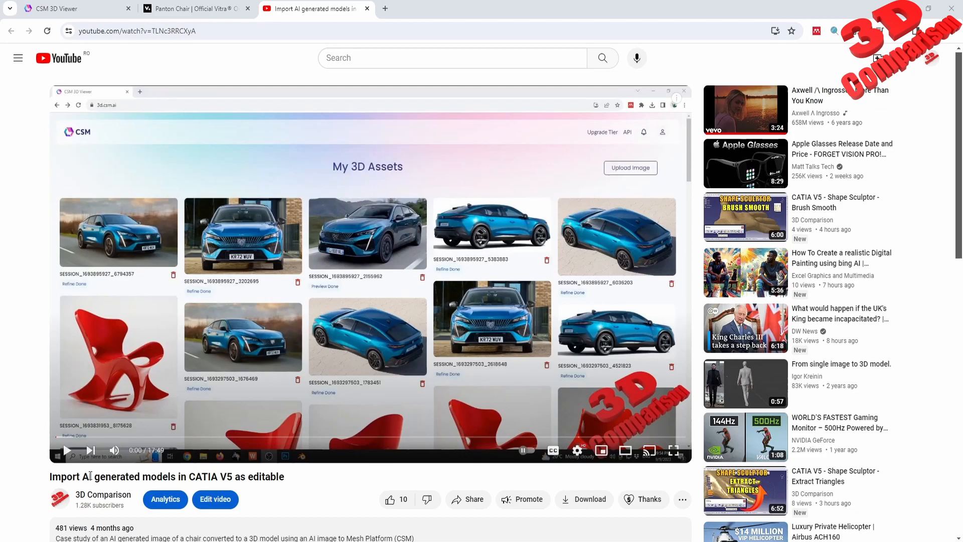
mouse_move(109, 529)
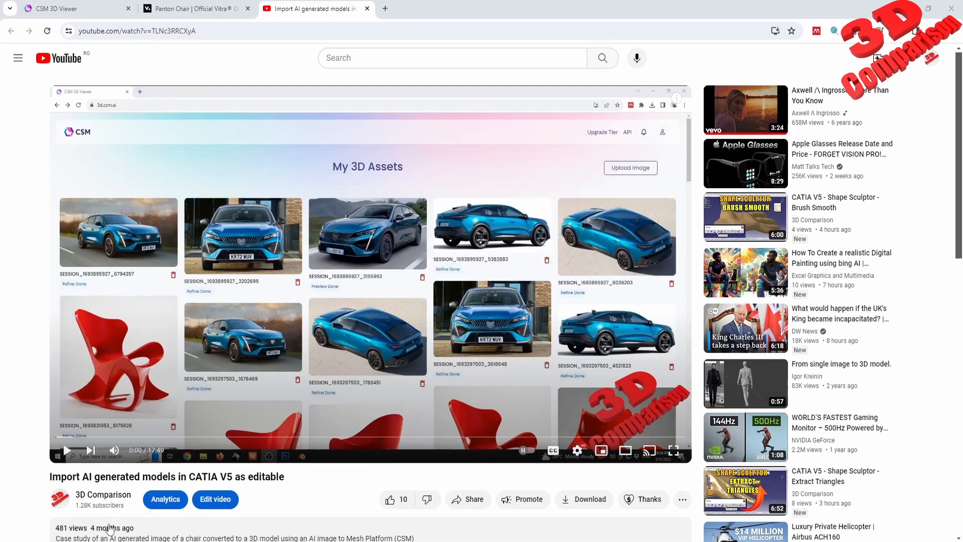
mouse_move(356, 435)
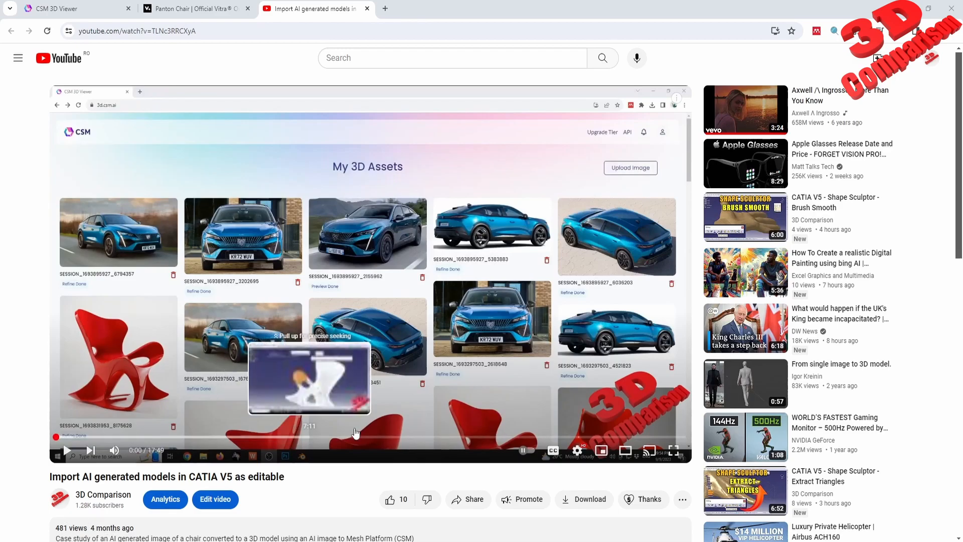
- Scroll through the page and open one of the listed chair items
scroll(down, 3)
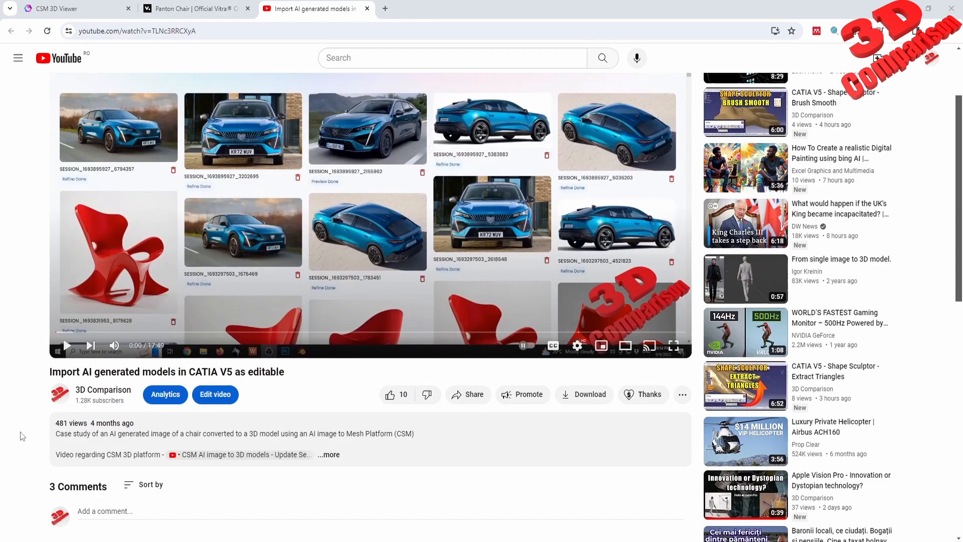
scroll(down, 3)
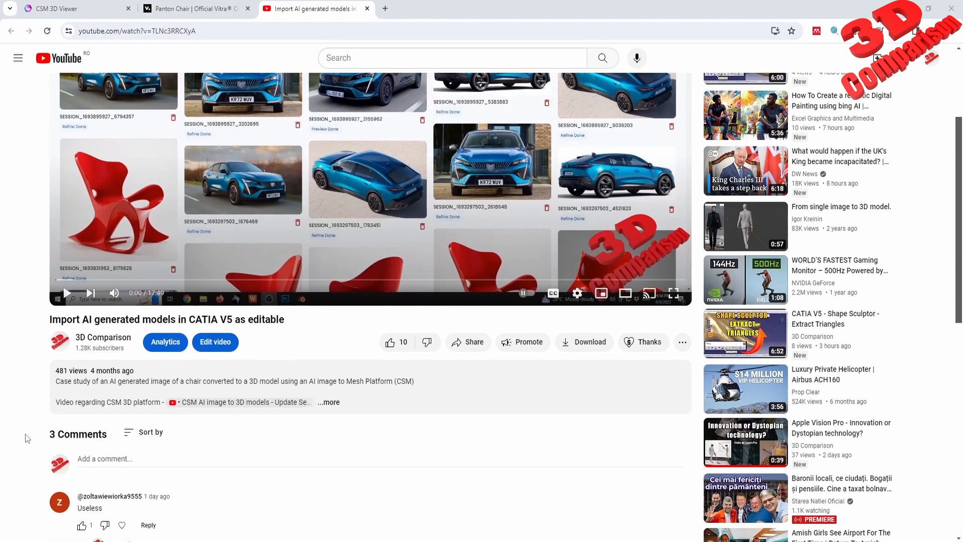
scroll(down, 3)
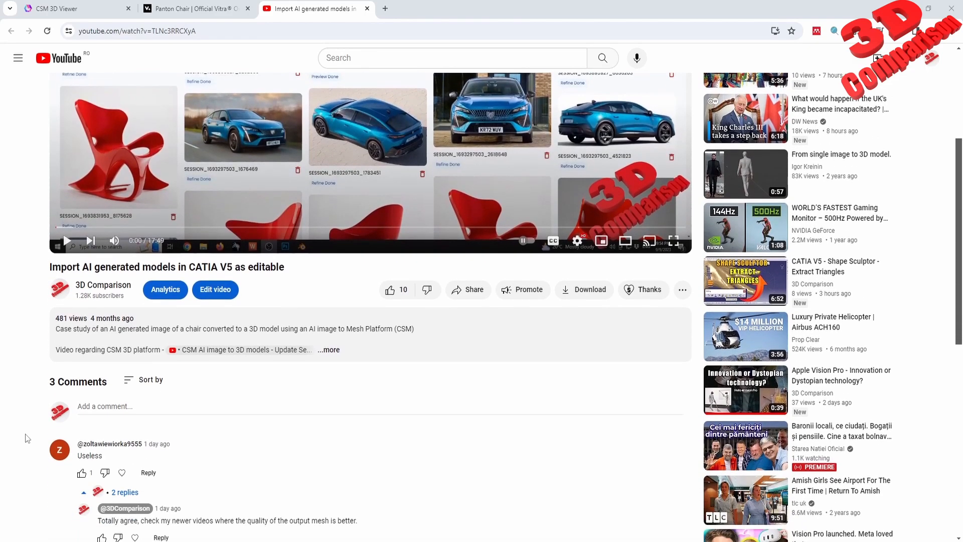
scroll(down, 3)
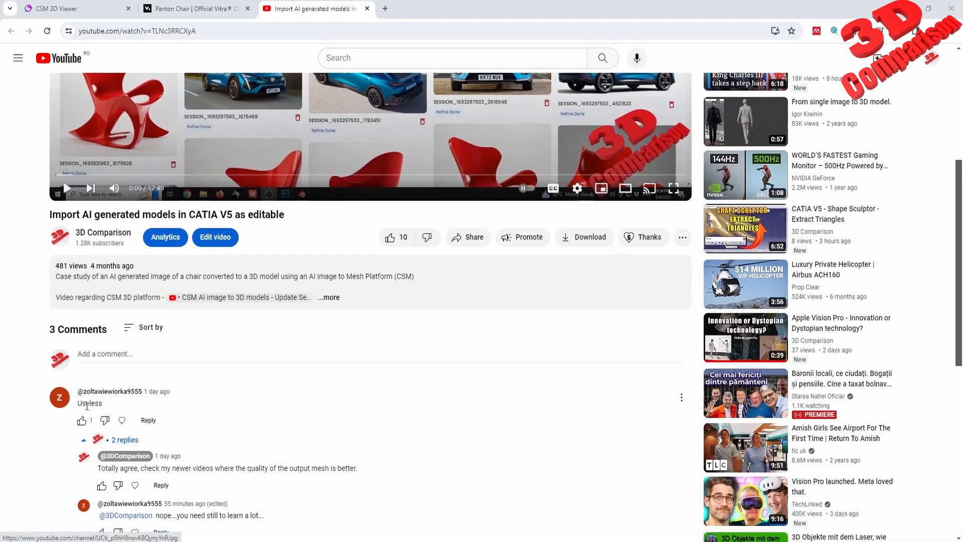
scroll(up, 3)
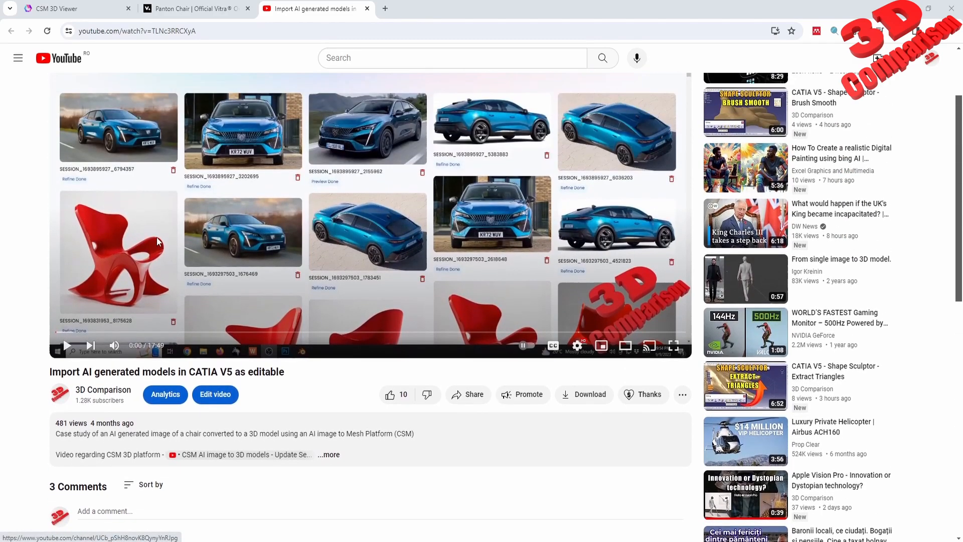
mouse_move(104, 258)
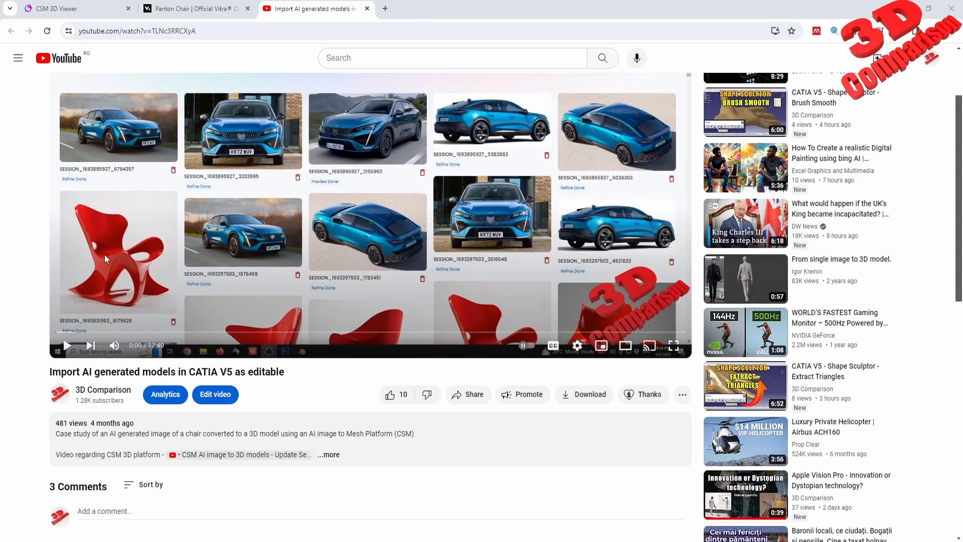
mouse_move(110, 428)
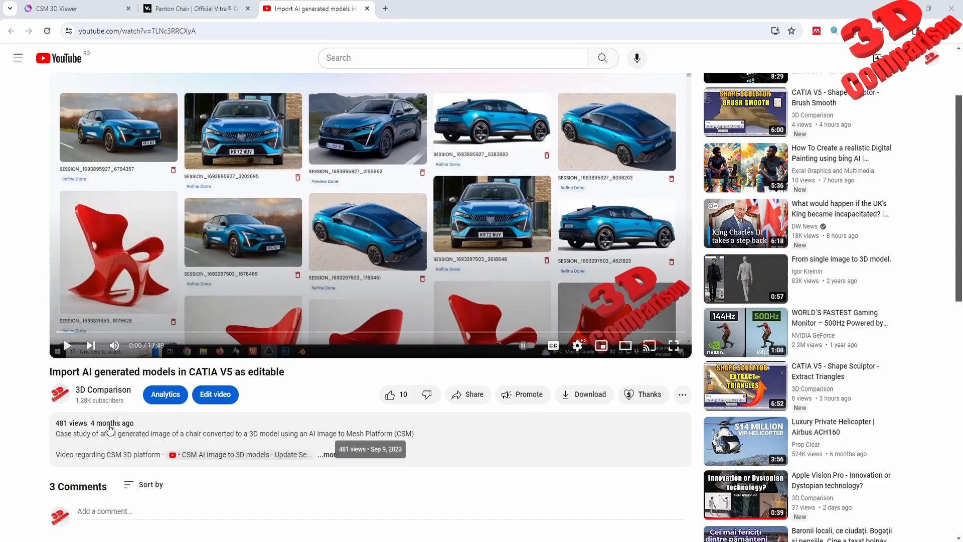
mouse_move(111, 430)
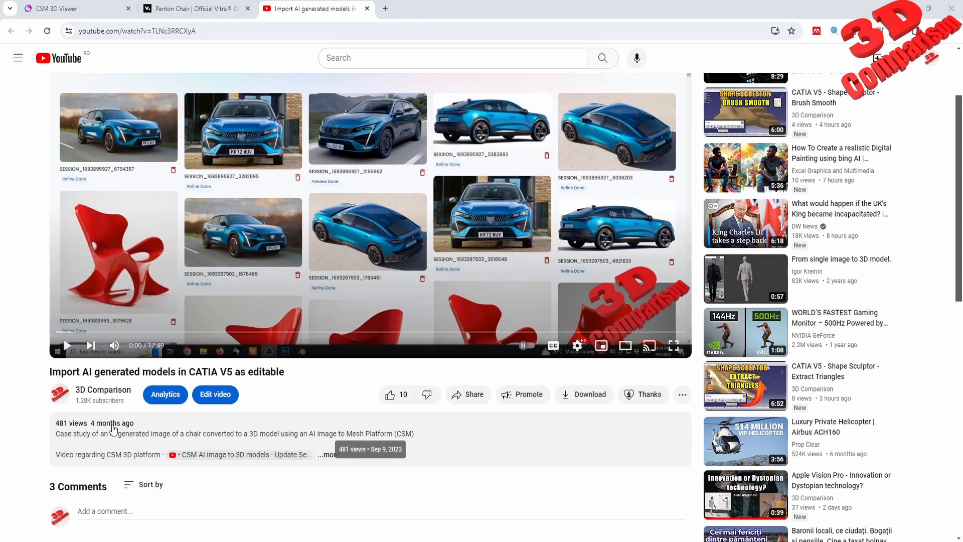
scroll(down, 3)
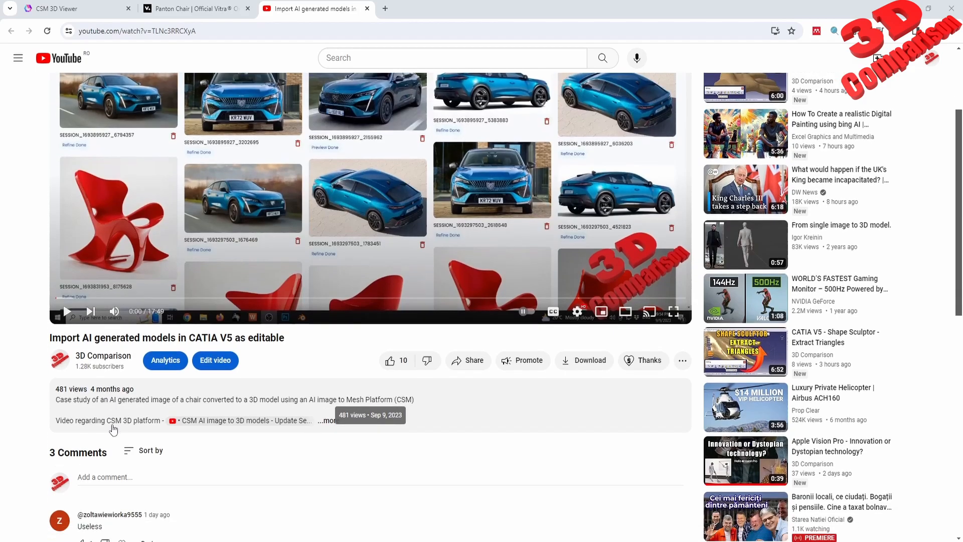
scroll(down, 3)
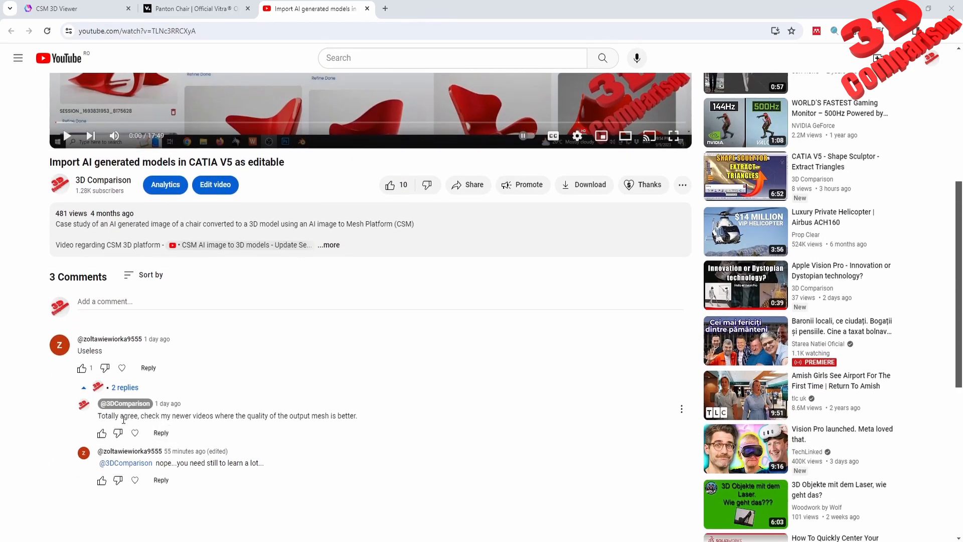
mouse_move(125, 462)
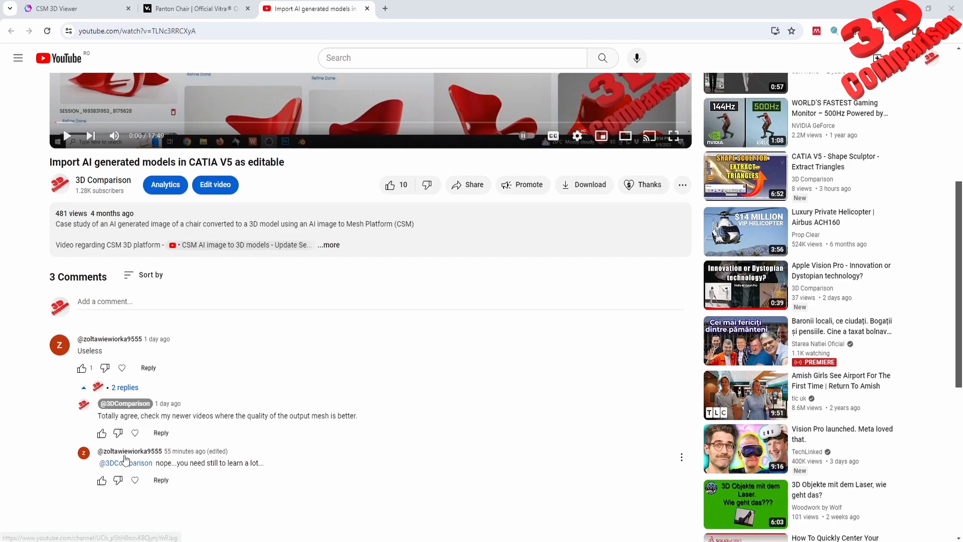
double_click(208, 463)
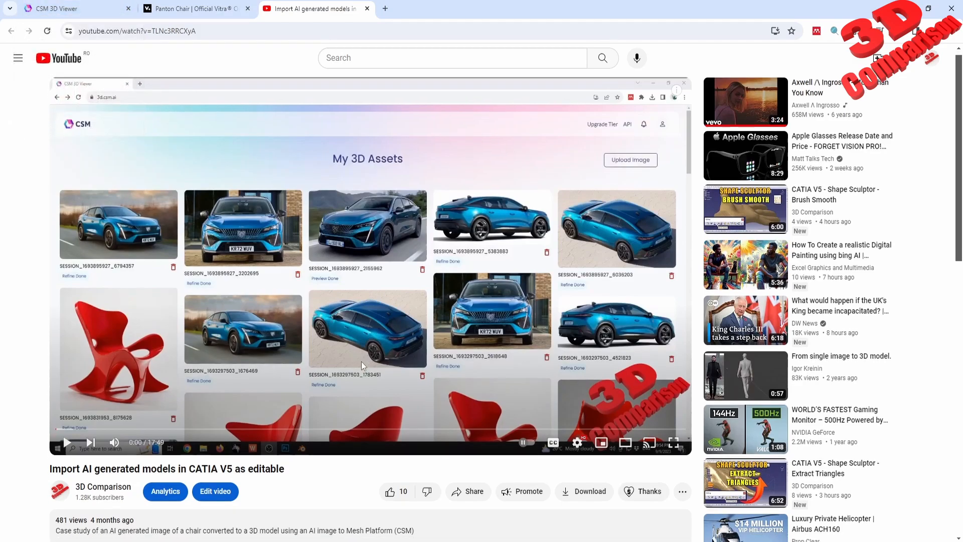
- Switch to the CSM 3D Viewer and browse the gallery of AI-generated red chair assets
click(73, 9)
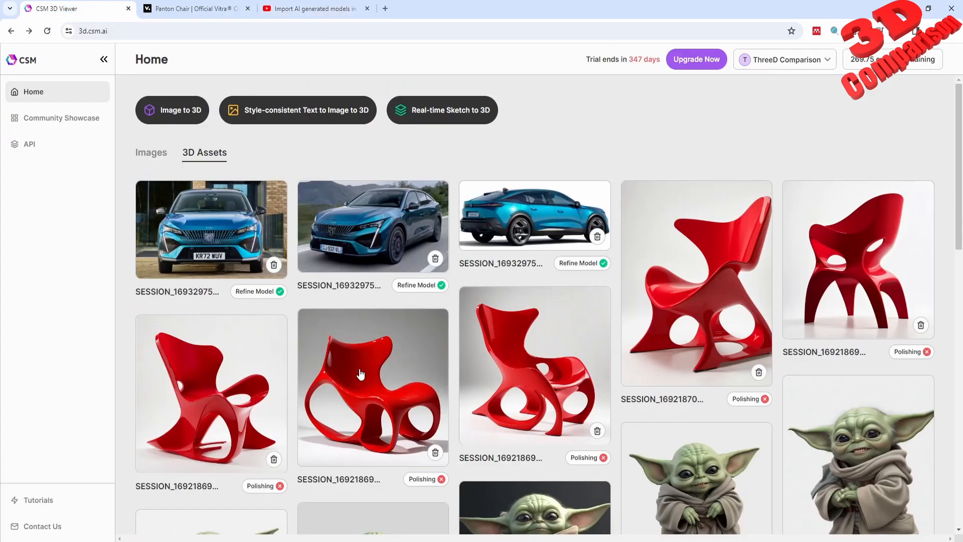
scroll(down, 3)
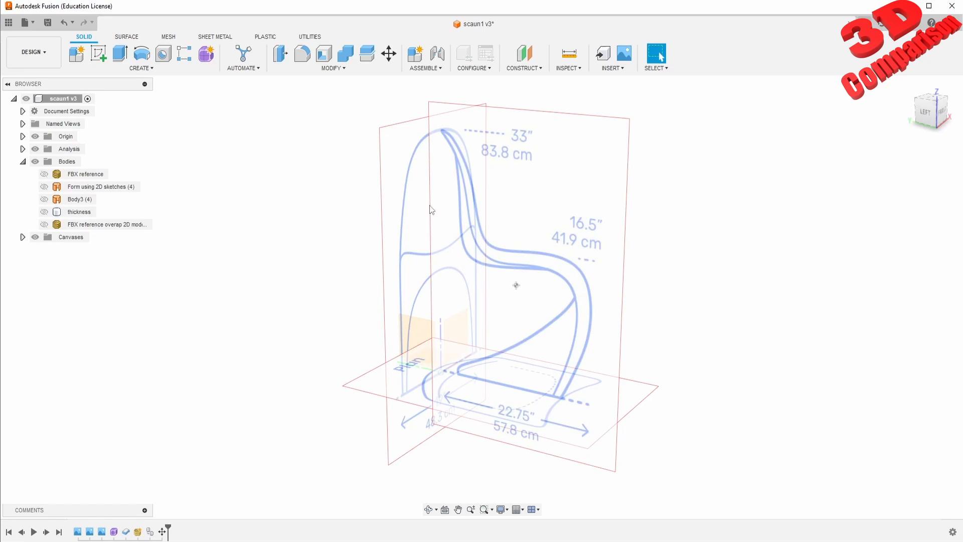
- Show the 'Form using 2D sketches' body and the red FBX reference chair side by side
click(43, 199)
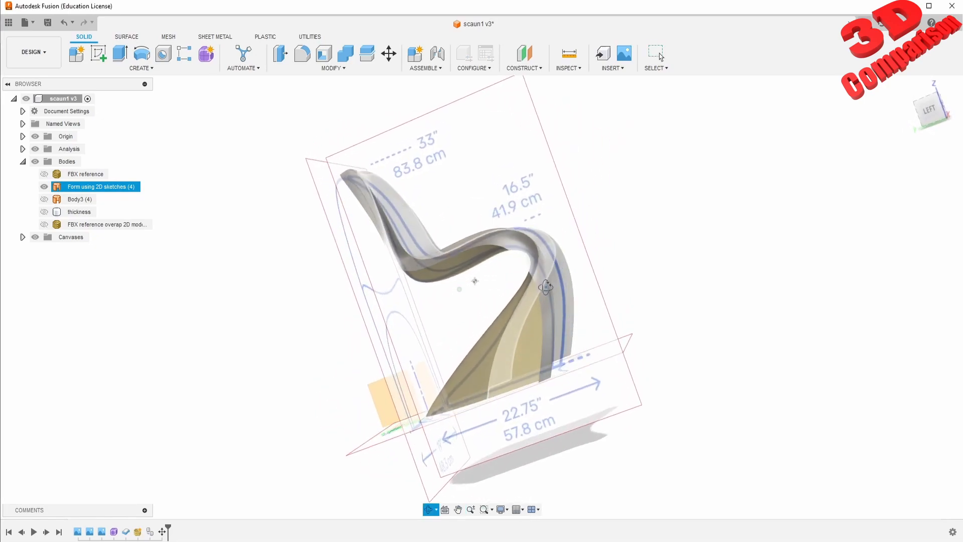
click(44, 174)
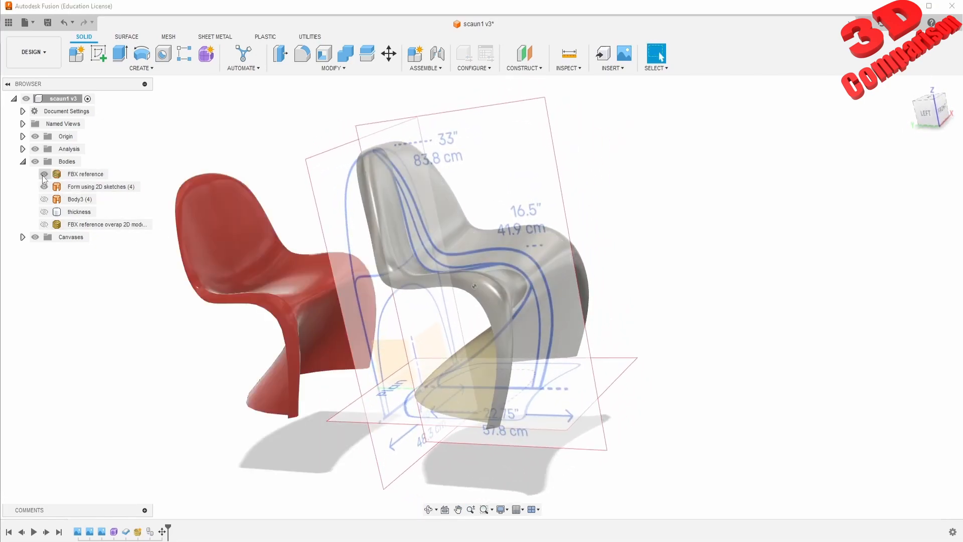
click(43, 174)
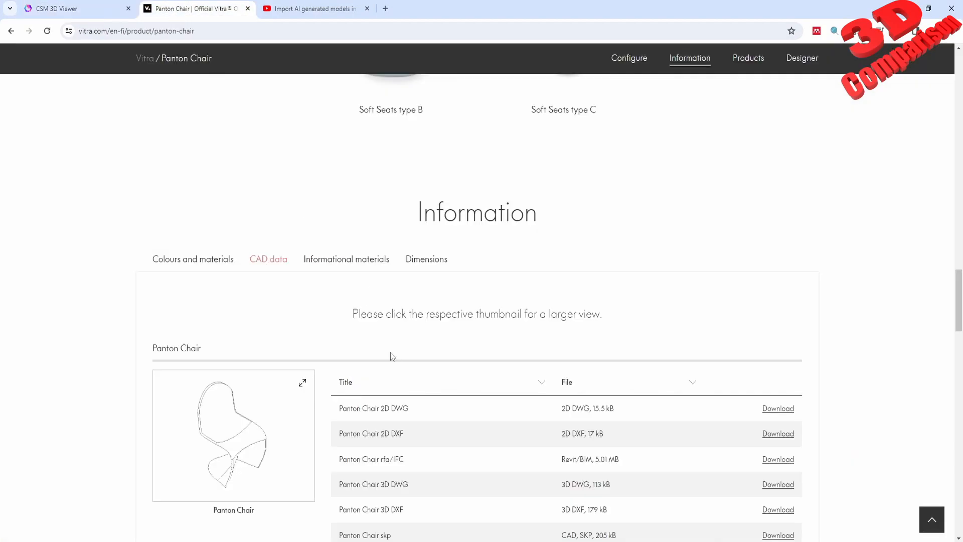
- Scroll the Vitra Panton Chair page down to the CAD data table with DWG, DXF, DAE and FBX downloads
scroll(down, 3)
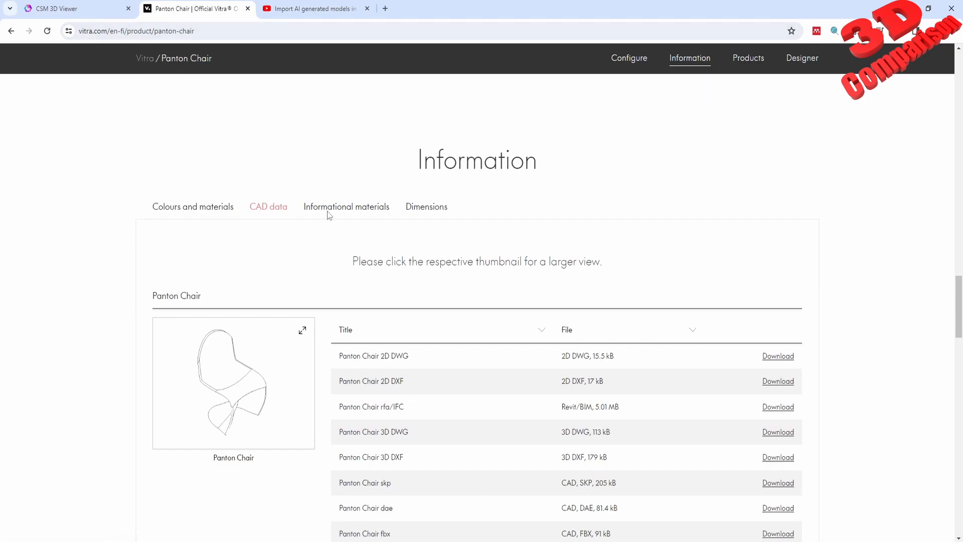
scroll(down, 3)
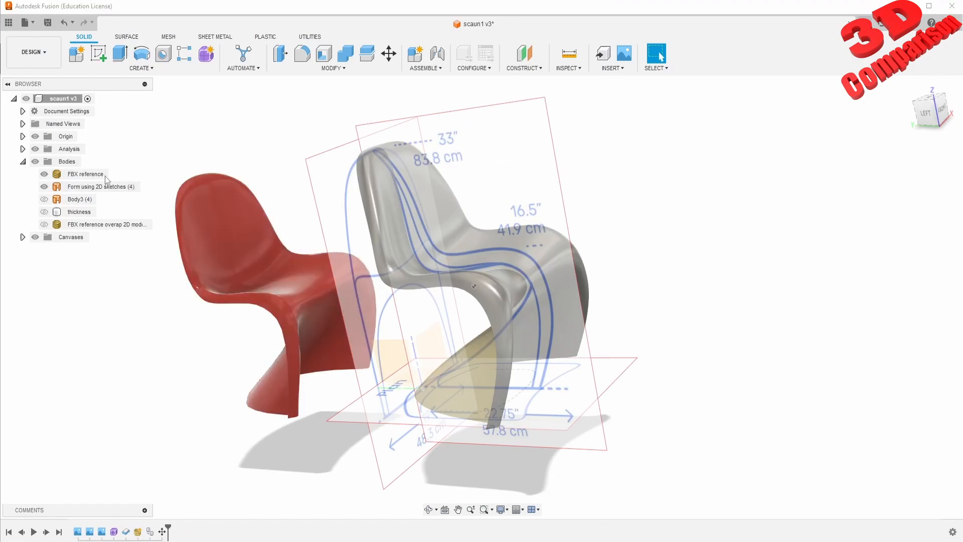
- Select and deselect the FBX reference chair body, then look through the Insert menu
click(85, 173)
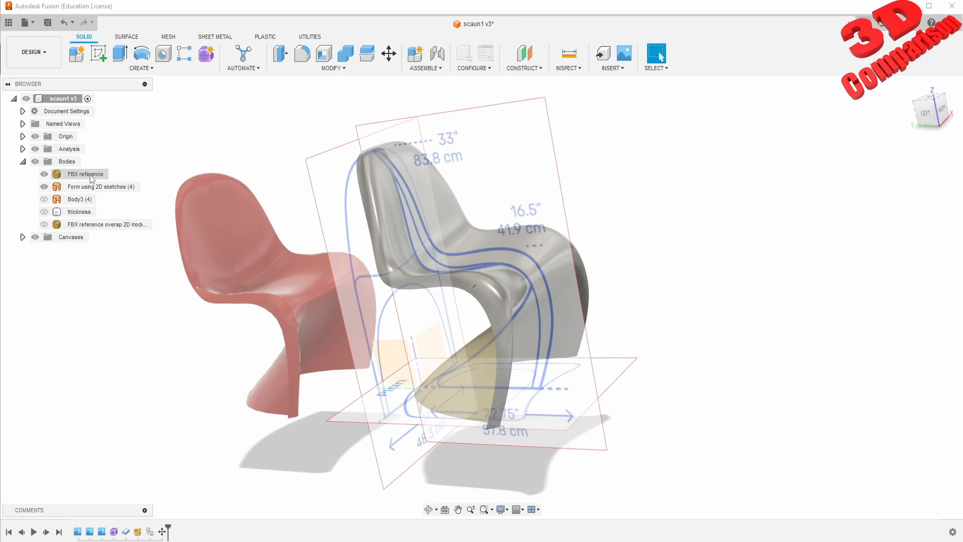
click(610, 56)
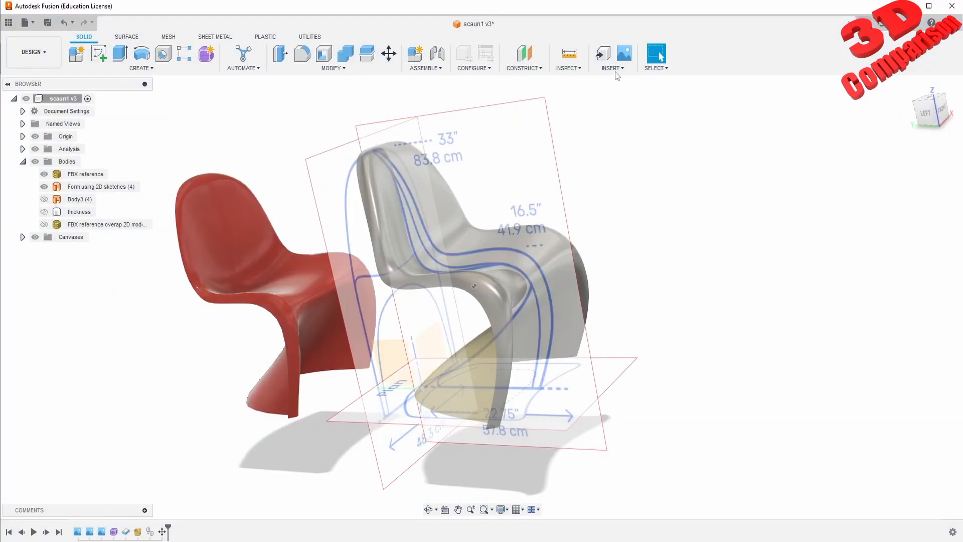
click(612, 56)
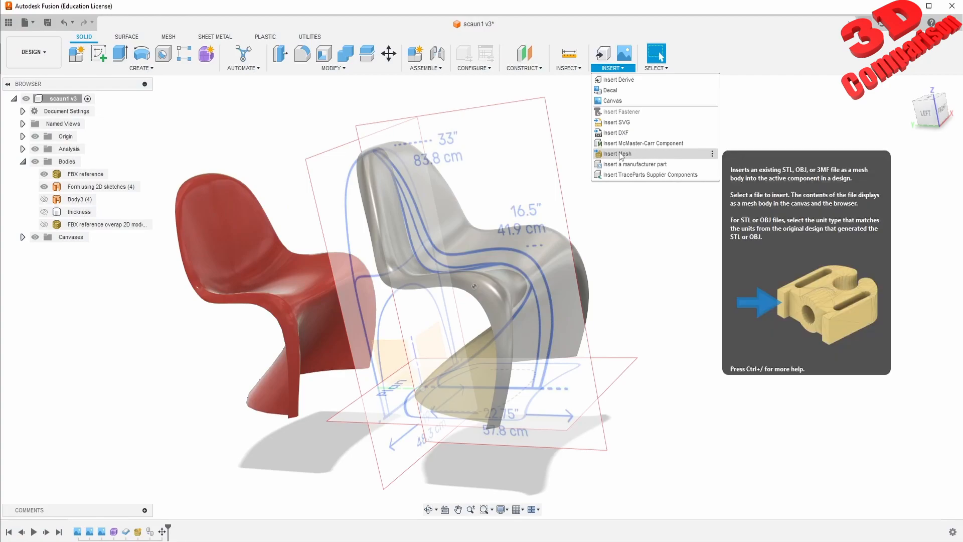
mouse_move(182, 224)
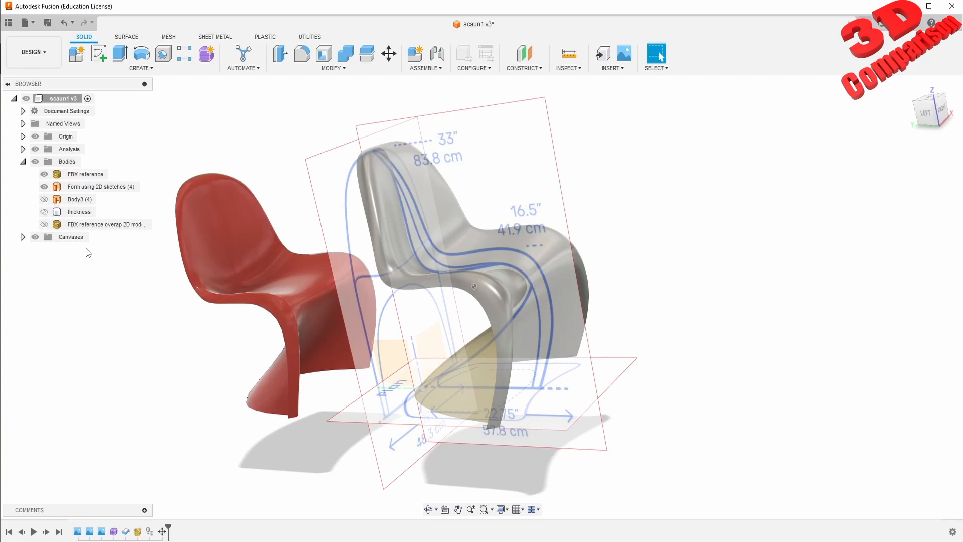
- With the FBX reference chair selected, choose Insert Mesh for STL, OBJ or 3MF files
click(84, 173)
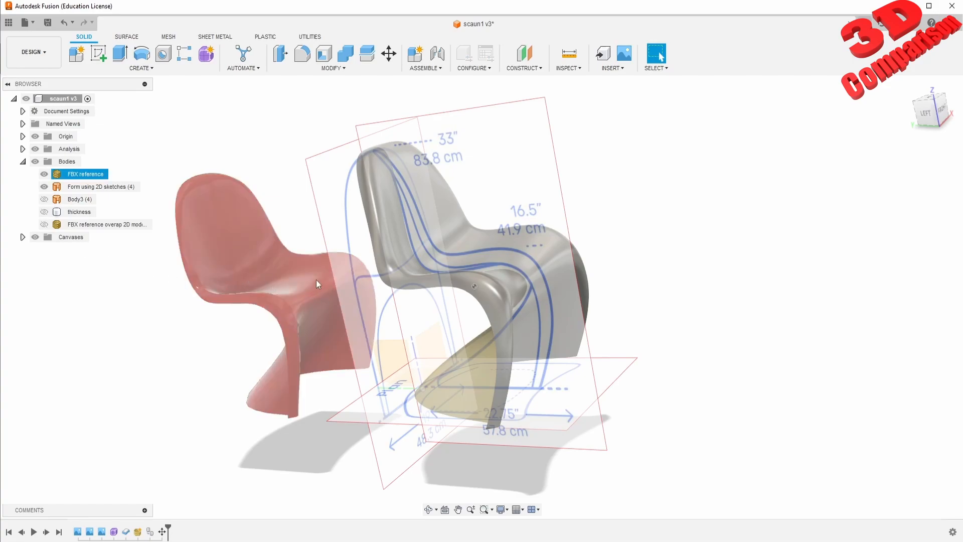
click(98, 186)
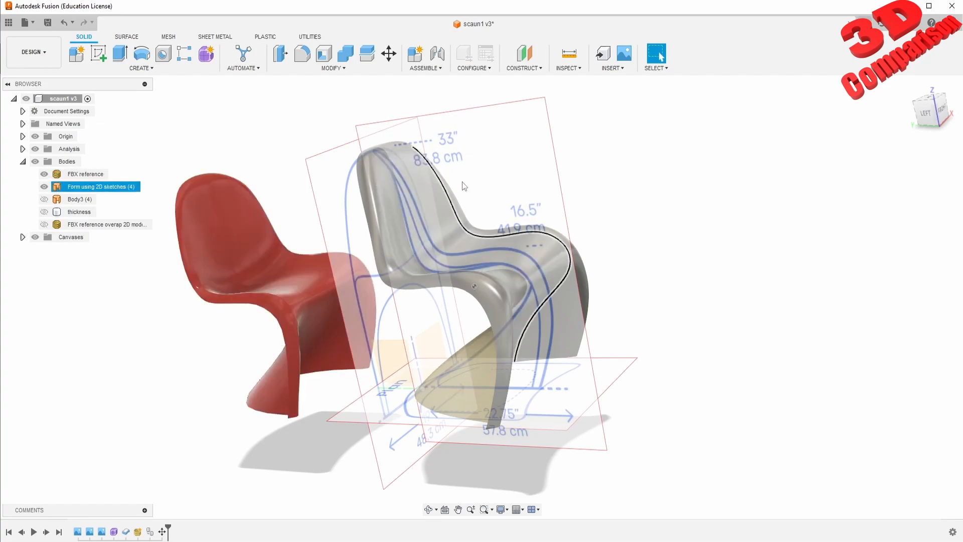
click(610, 58)
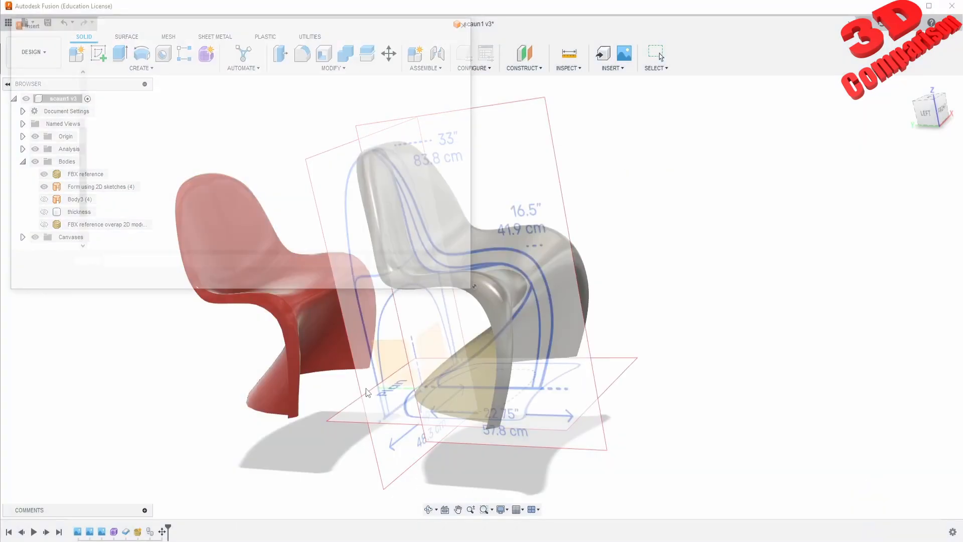
- Import the mesh file from the Downloads > mesh (1) folder into the design as a mesh body
click(609, 53)
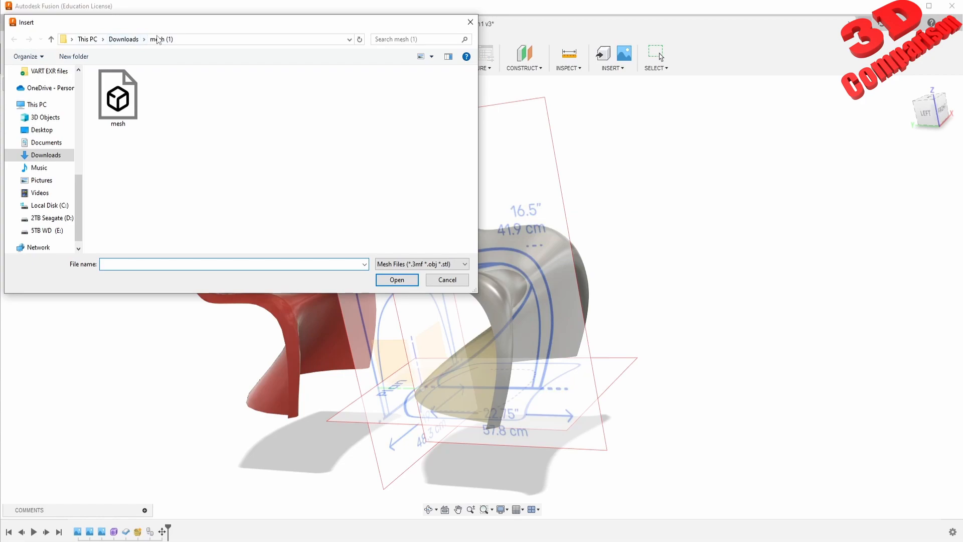
click(117, 95)
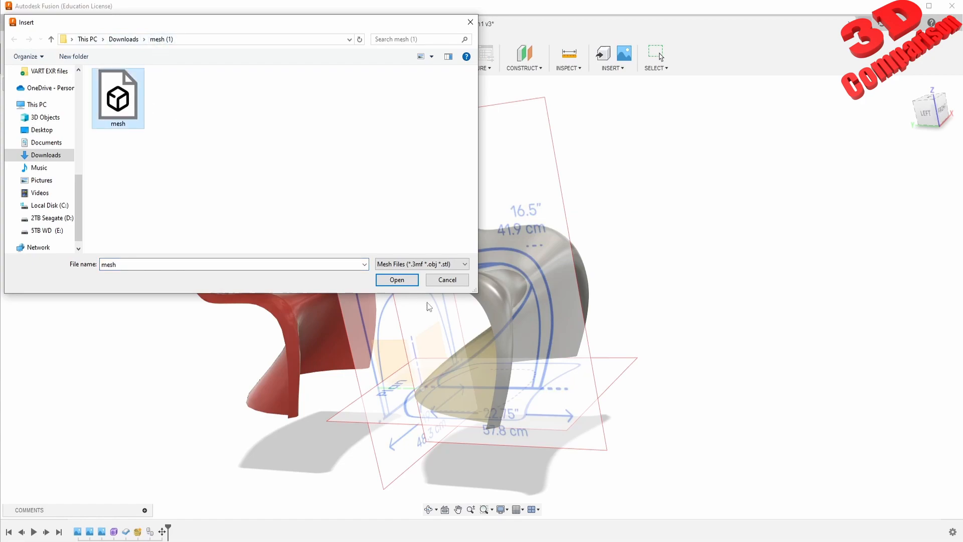
click(398, 280)
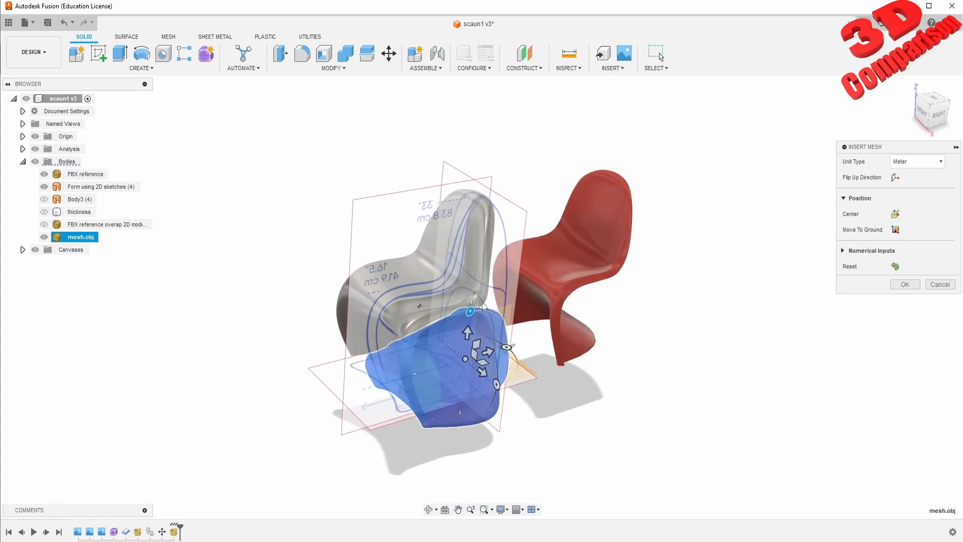
mouse_move(521, 370)
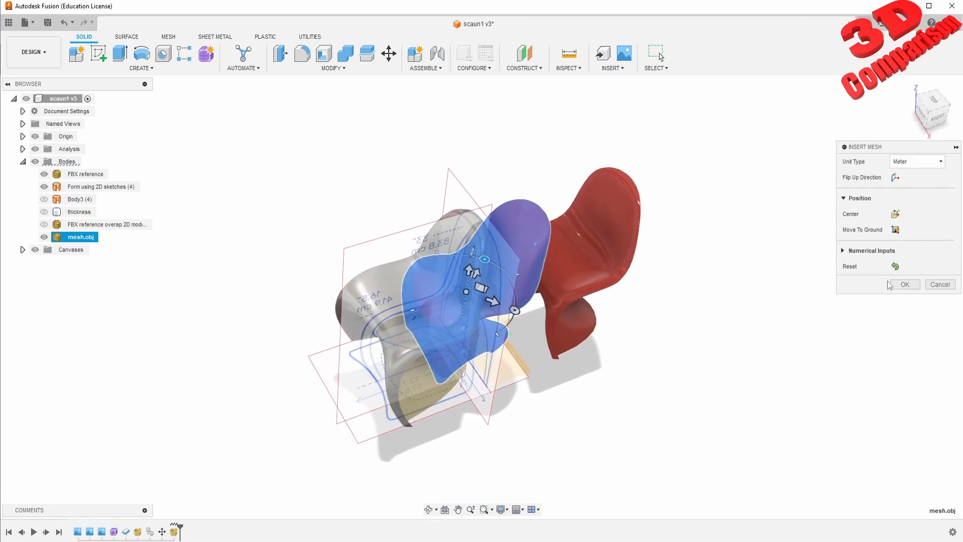
- Place the pink mesh.obj chair and move it along X to stand beside the red chair
click(904, 284)
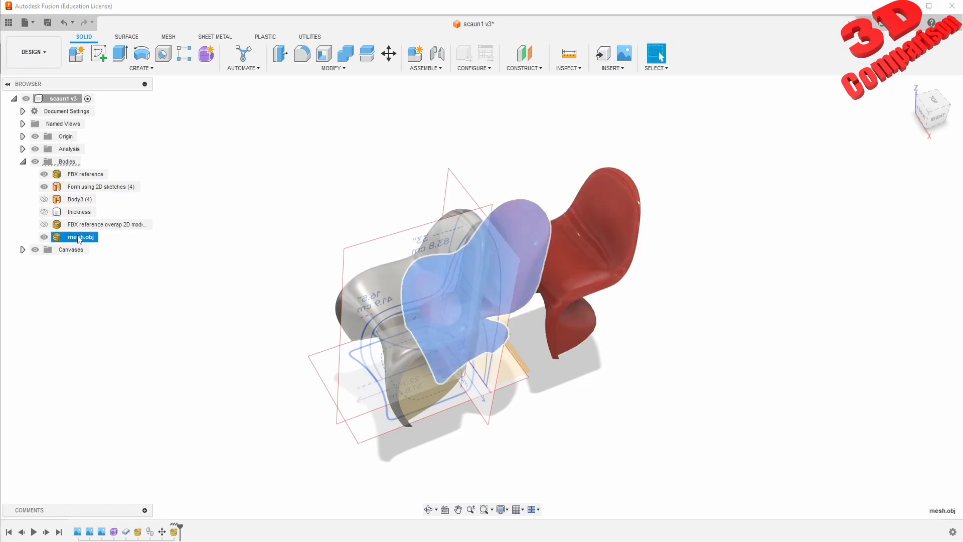
click(389, 54)
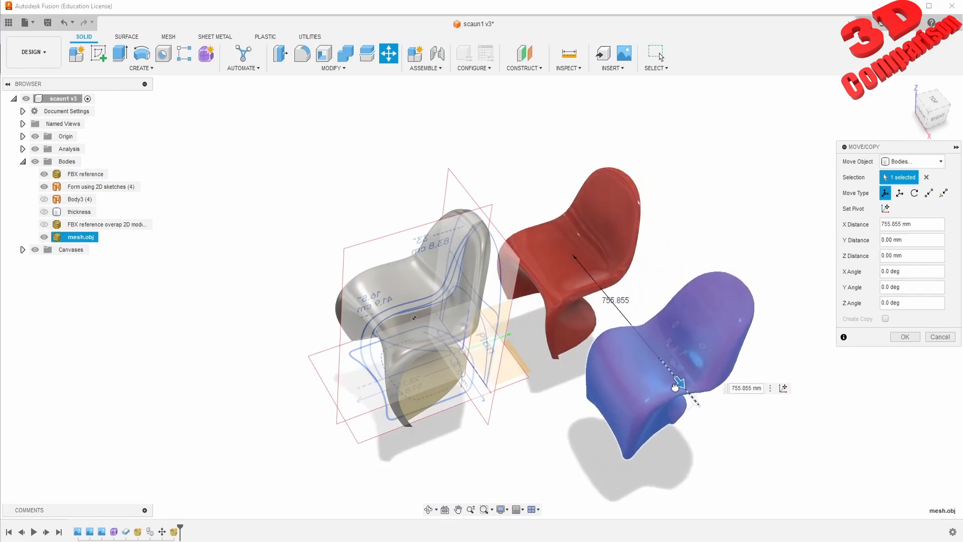
click(905, 337)
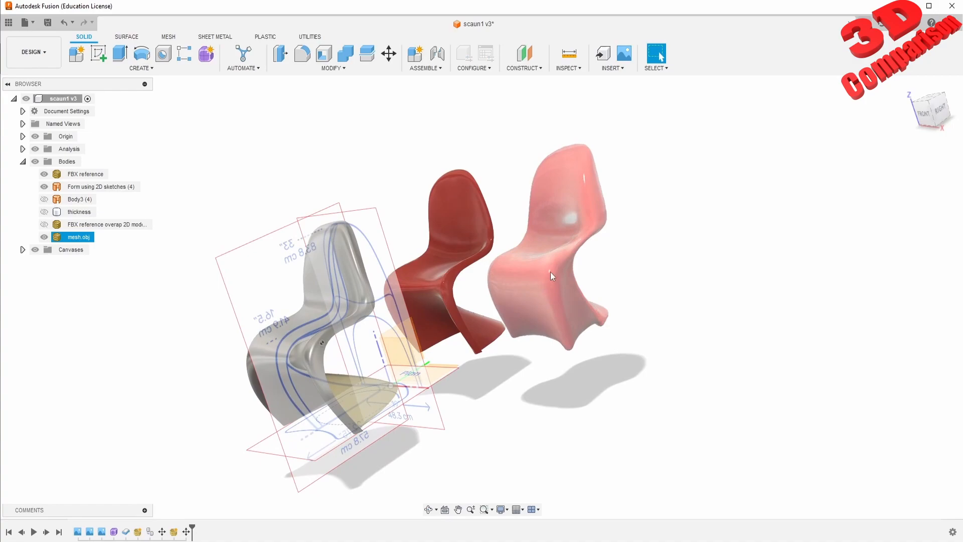
mouse_move(581, 234)
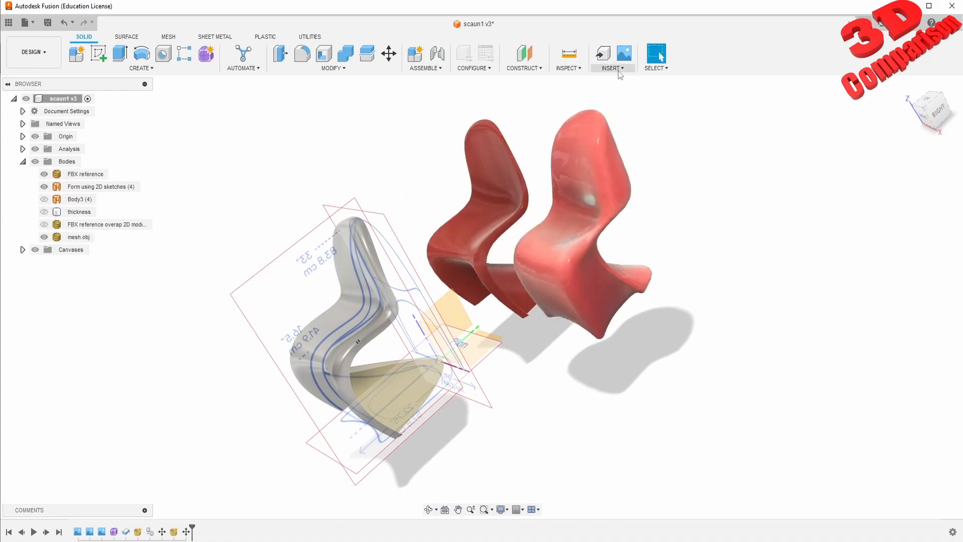
- Start Insert Mesh from this computer and pick the mesh file in Downloads > mesh (2)
click(613, 55)
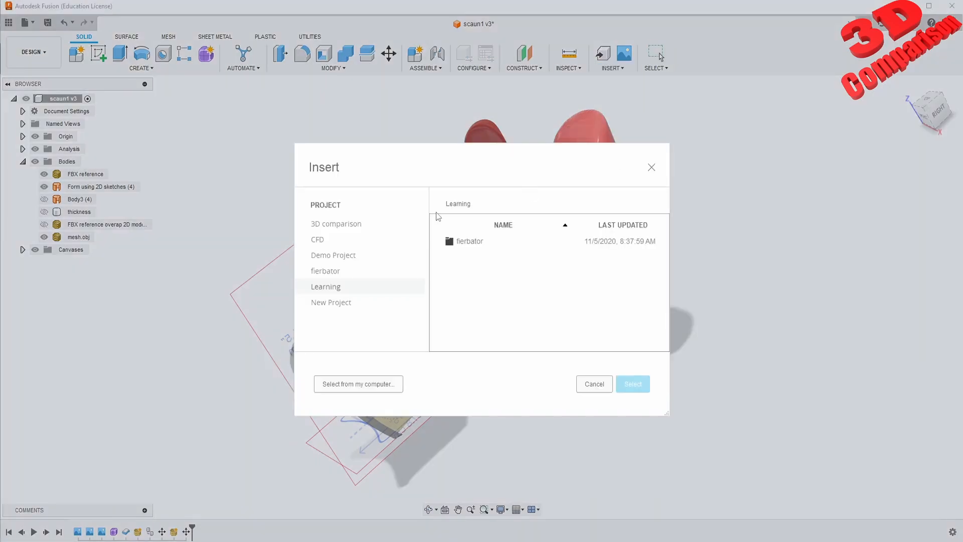
click(358, 383)
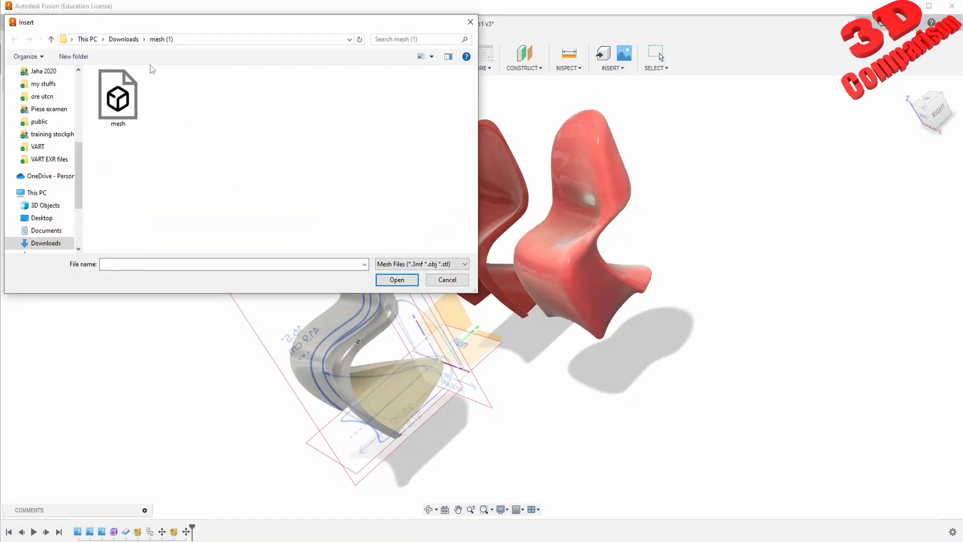
click(118, 95)
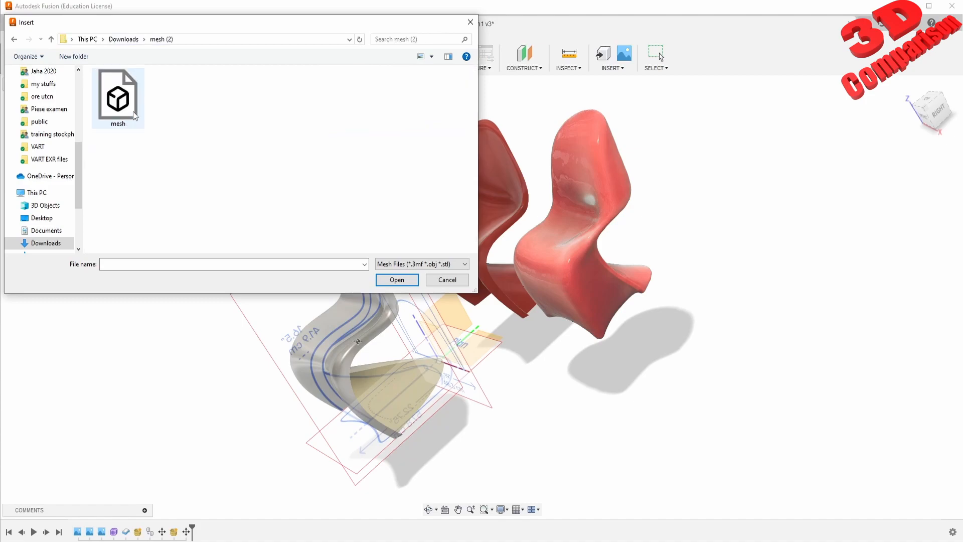
click(117, 95)
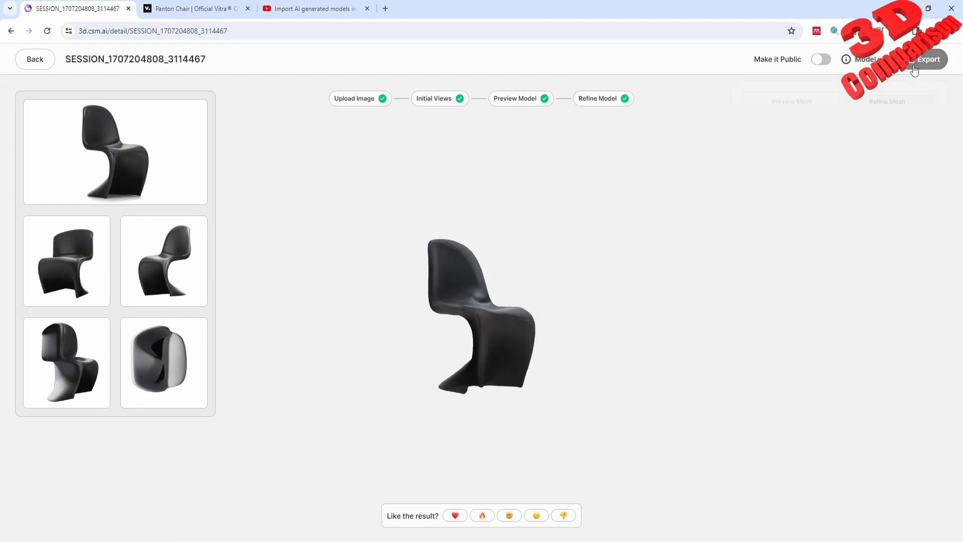
- Bring up the CSM export formats (OBJ, GLB, USDZ, FBX) for the black chair's refined mesh
click(929, 59)
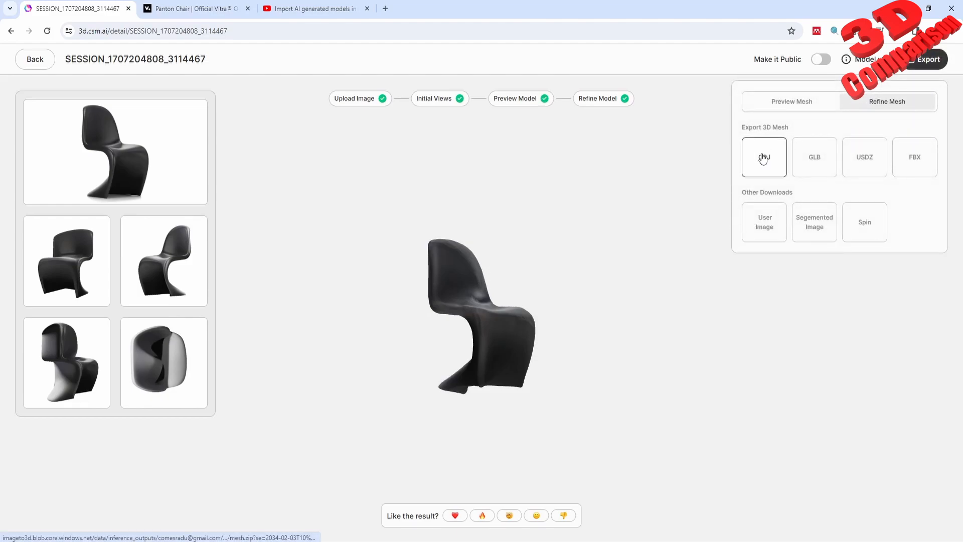
mouse_move(293, 532)
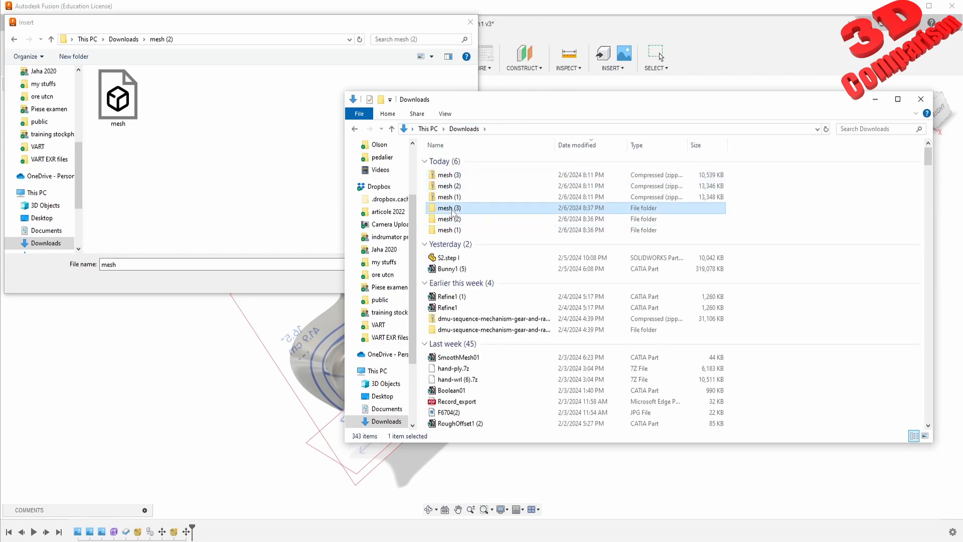
- Import the mesh from the newly downloaded folder as a second mesh.obj body
double_click(448, 208)
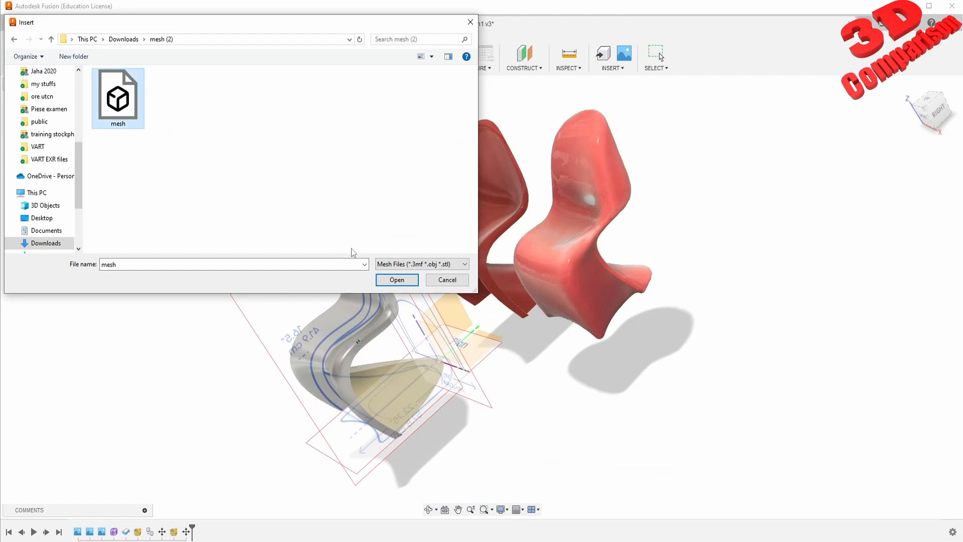
click(397, 280)
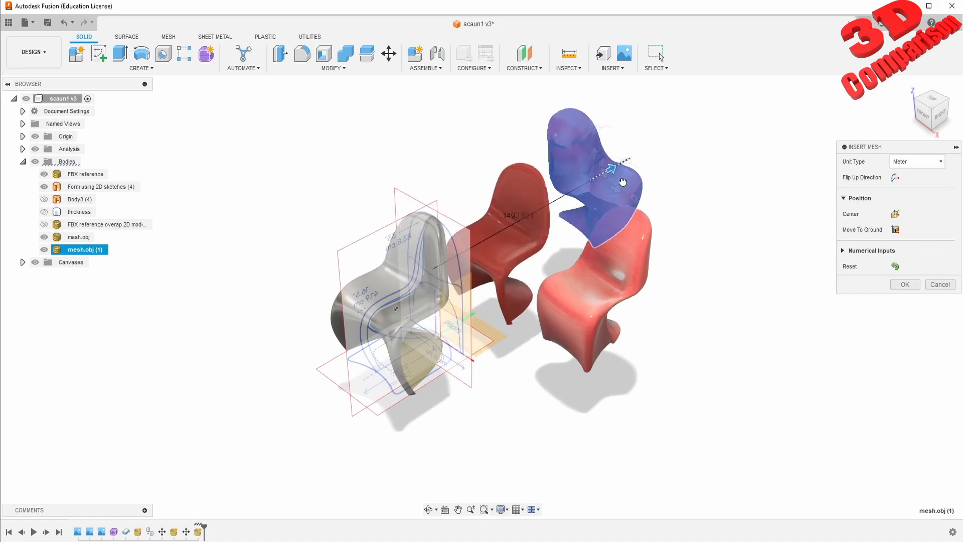
- Place the second mesh.obj chair and select it to bring up its Appearance settings
click(905, 284)
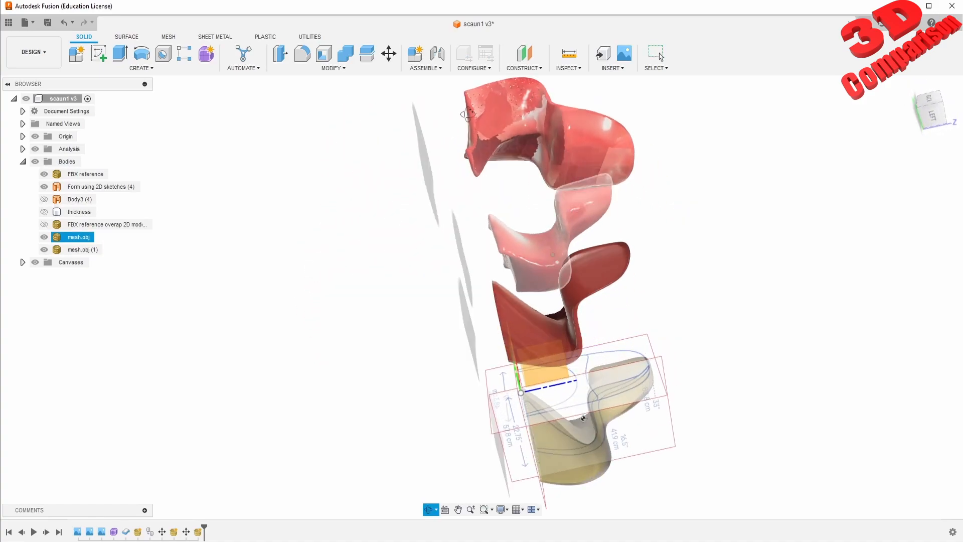
click(78, 249)
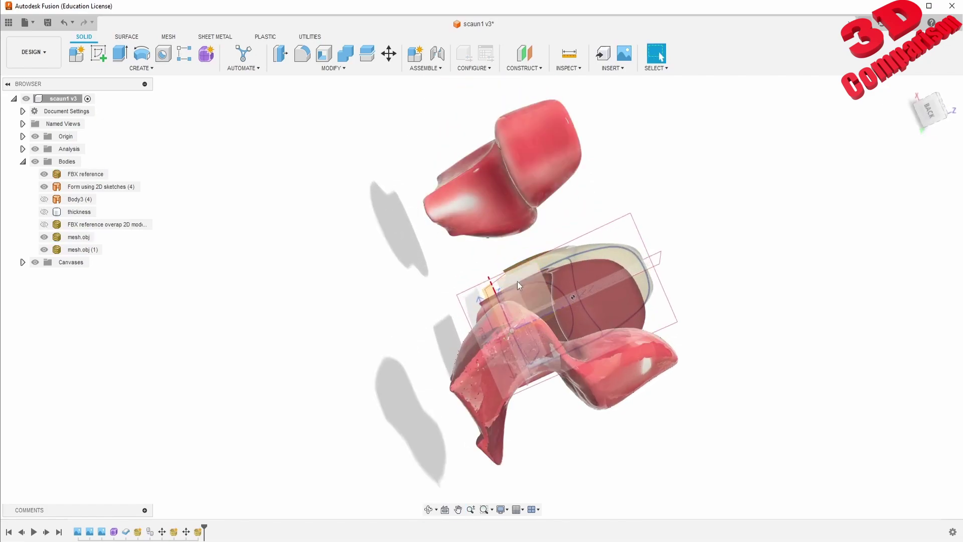
click(81, 250)
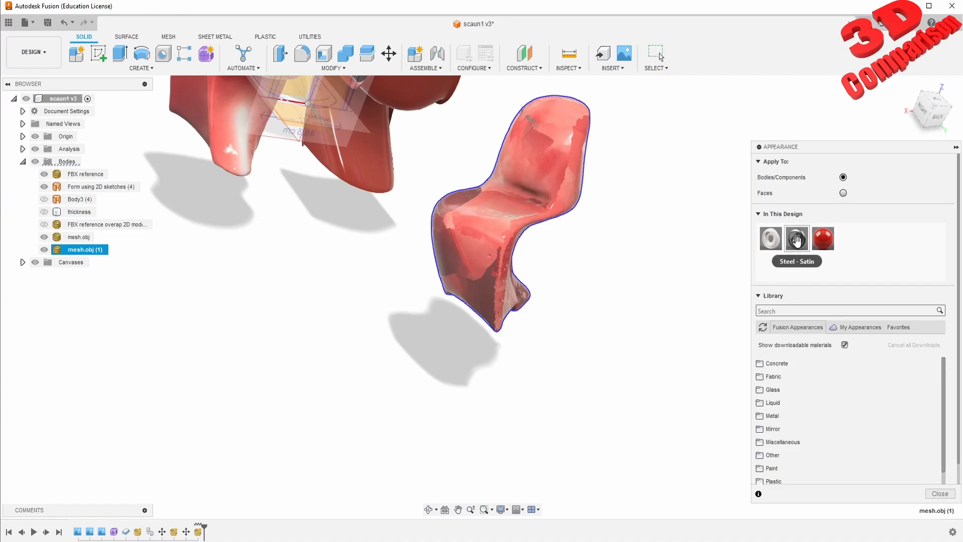
- Find a glossy black appearance in the metal category and apply it to the lower chair mesh
click(772, 416)
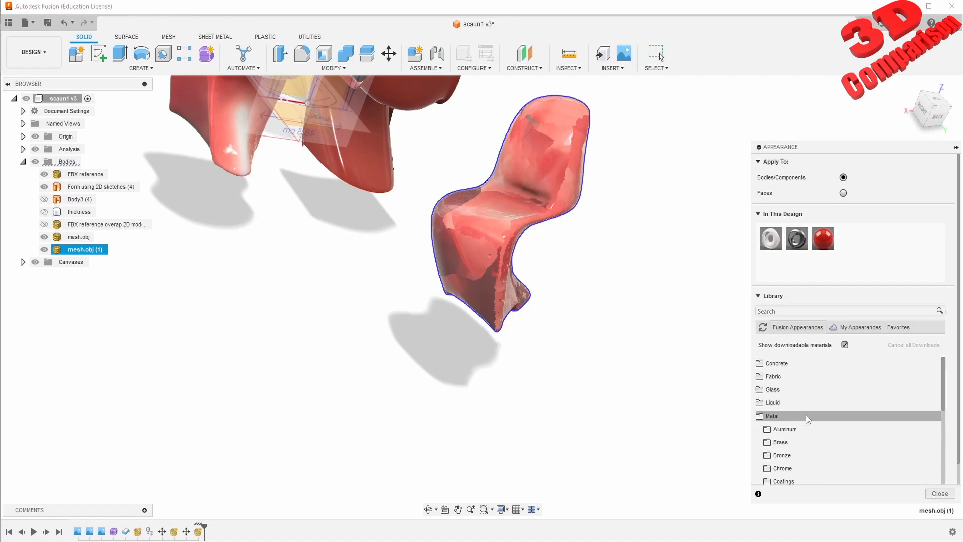
scroll(down, 3)
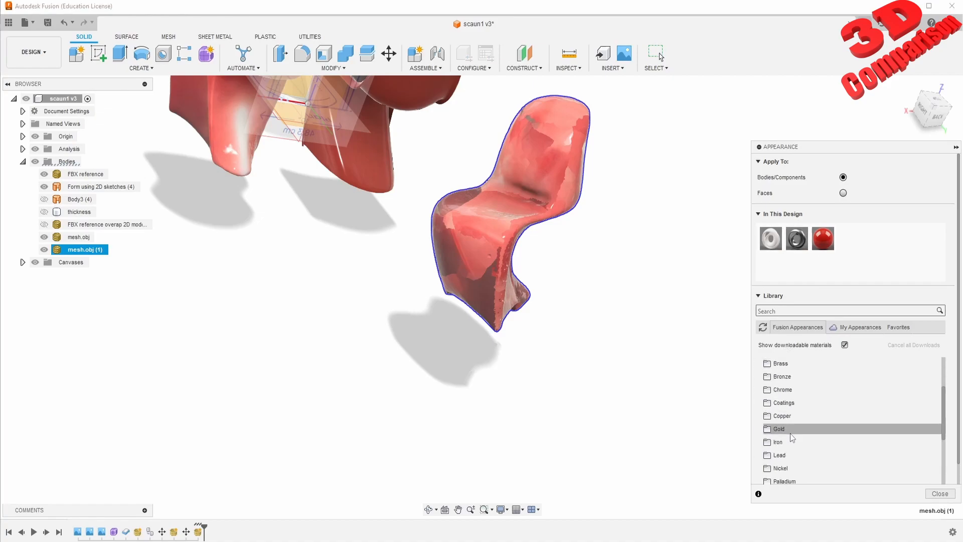
scroll(down, 3)
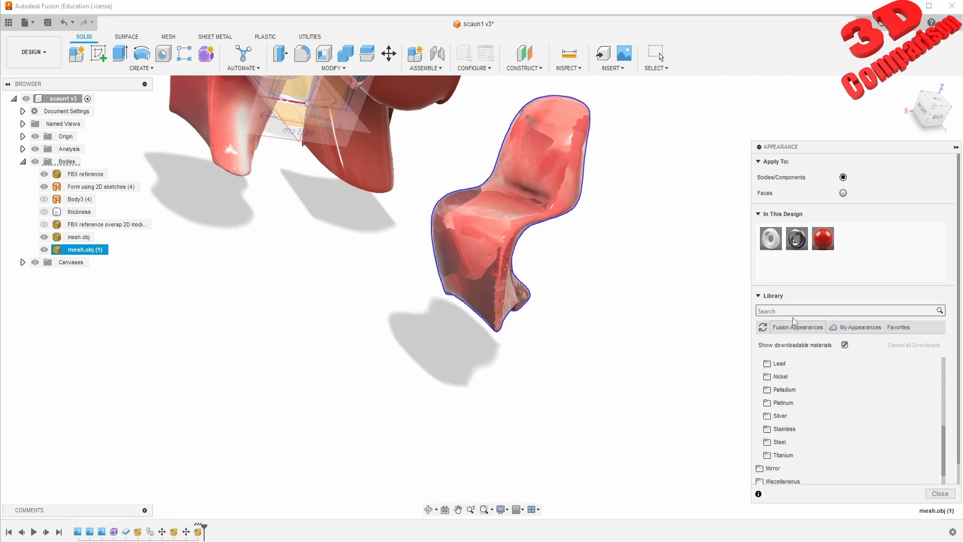
text(black)
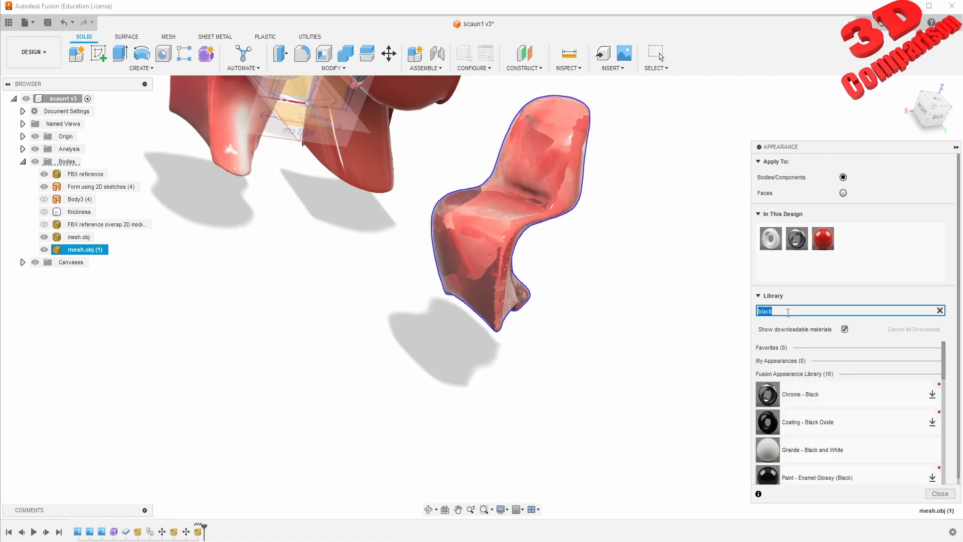
mouse_move(810, 468)
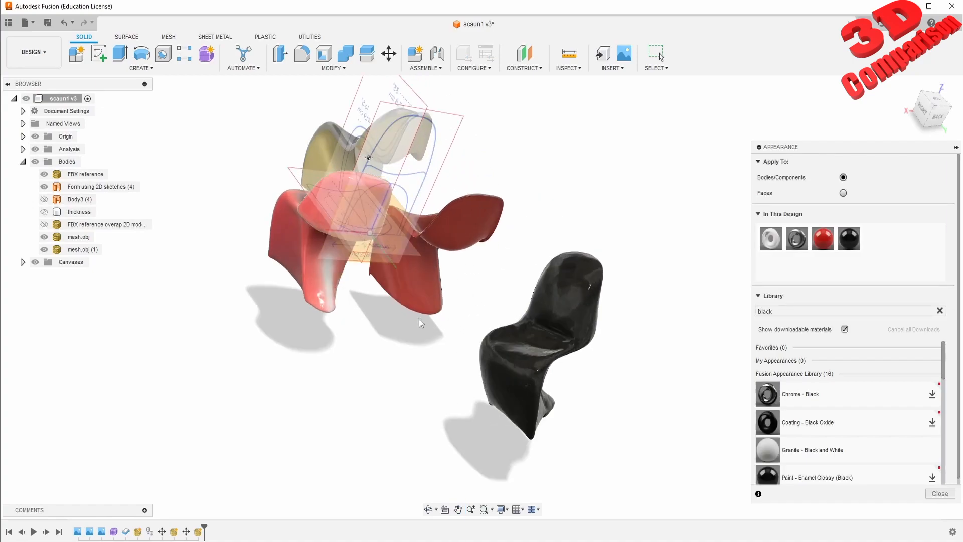
mouse_move(255, 528)
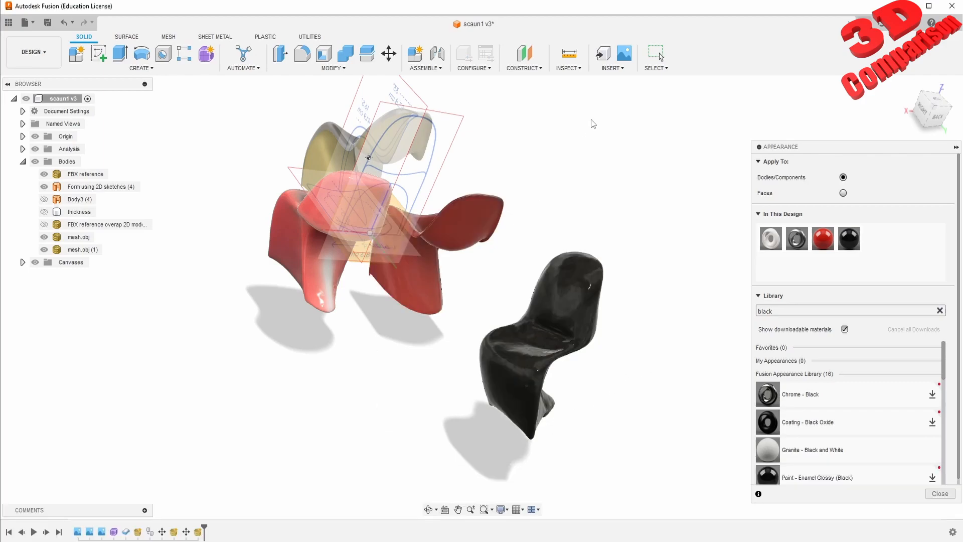
click(610, 58)
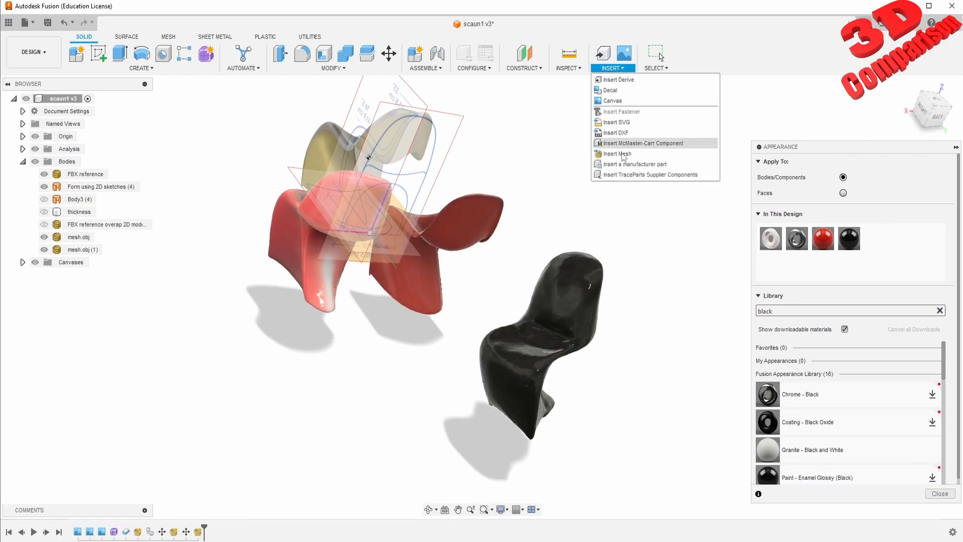
- Insert the OBJ from the mesh (2) Downloads folder and accept its placement beside the black chair
click(617, 153)
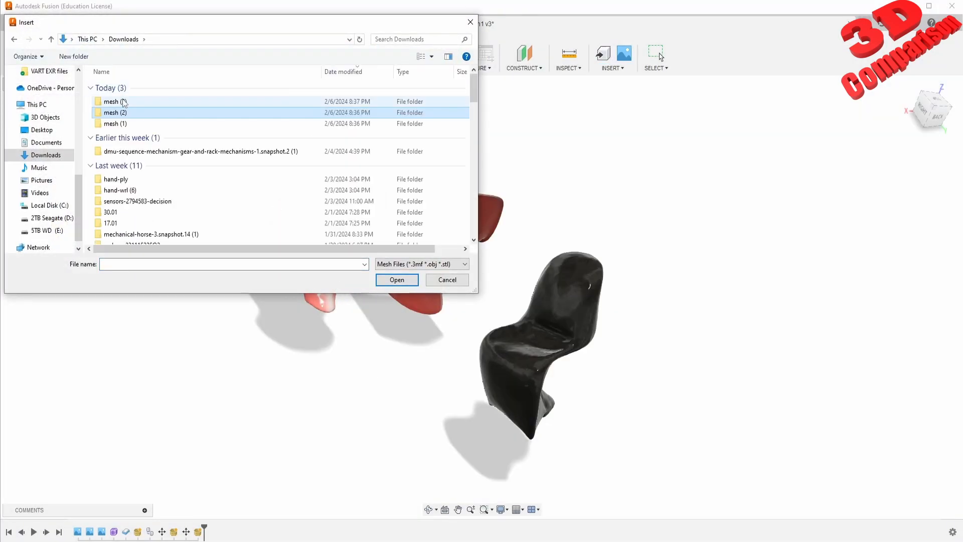
double_click(111, 101)
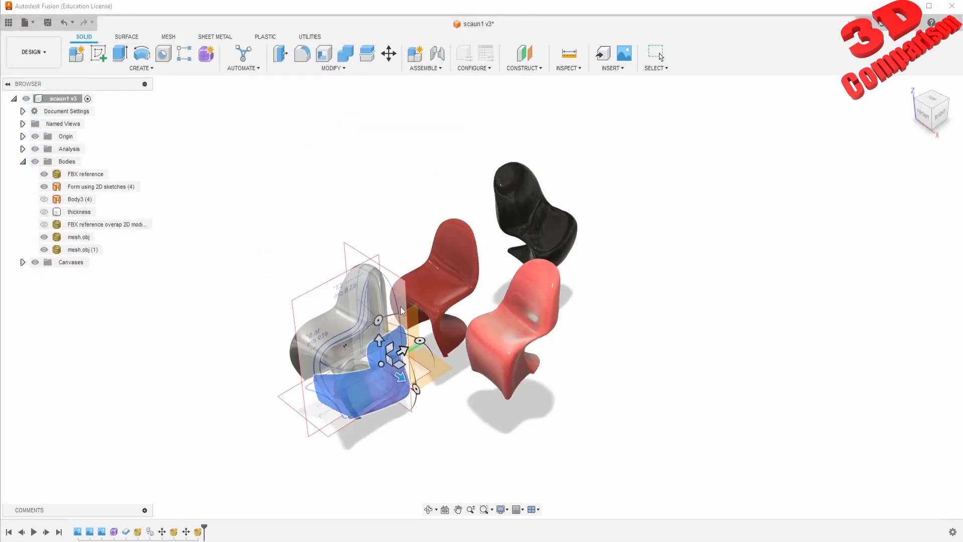
click(612, 55)
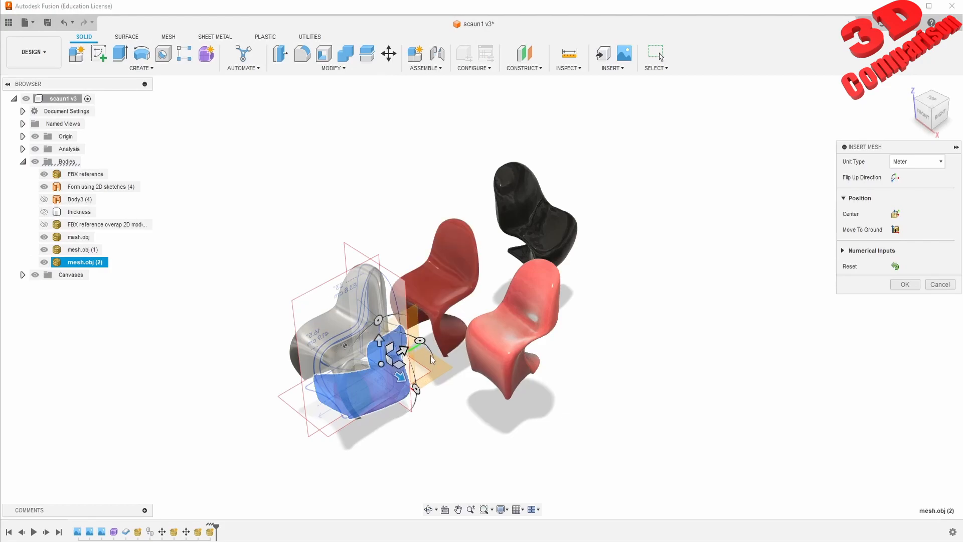
mouse_move(420, 344)
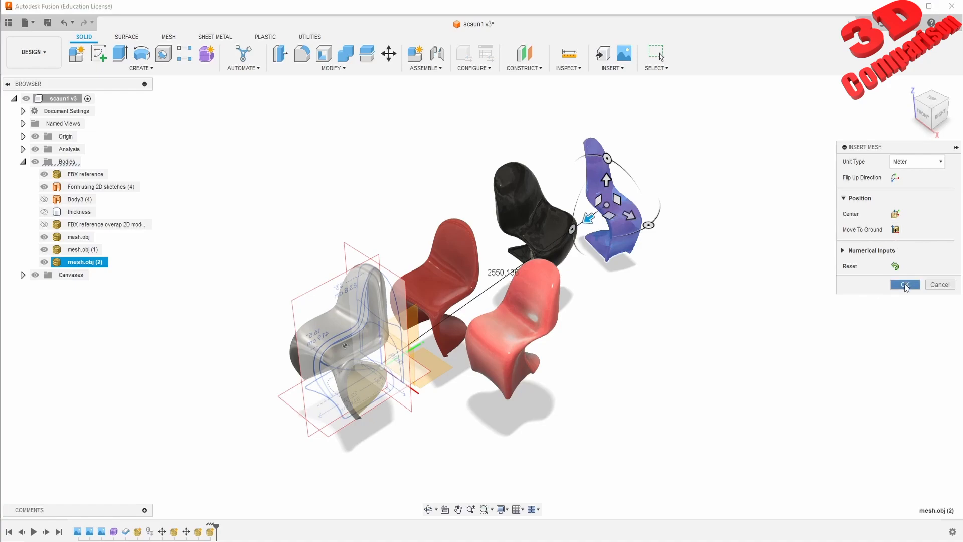
click(905, 284)
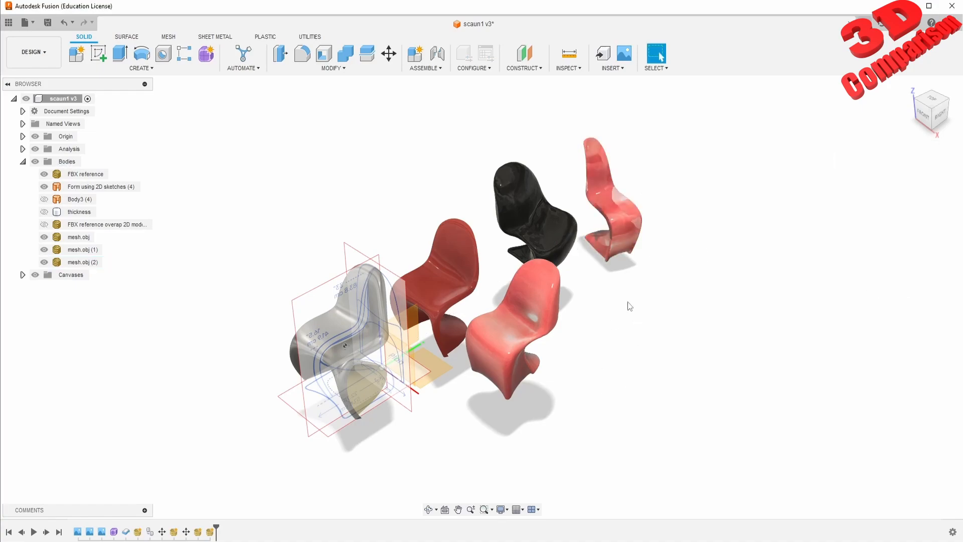
- Search the appearance library for 'green' finishes to apply to mesh.obj (2)
click(656, 54)
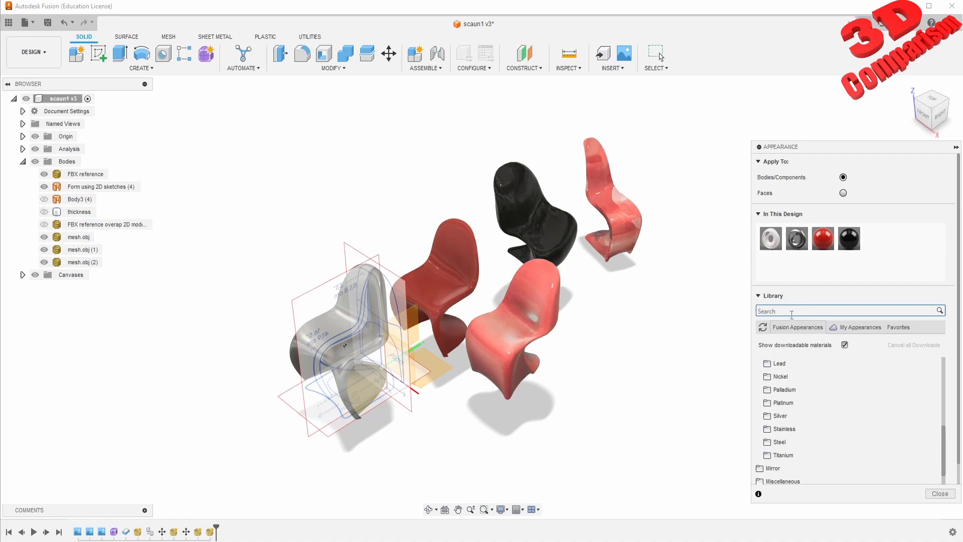
text(green)
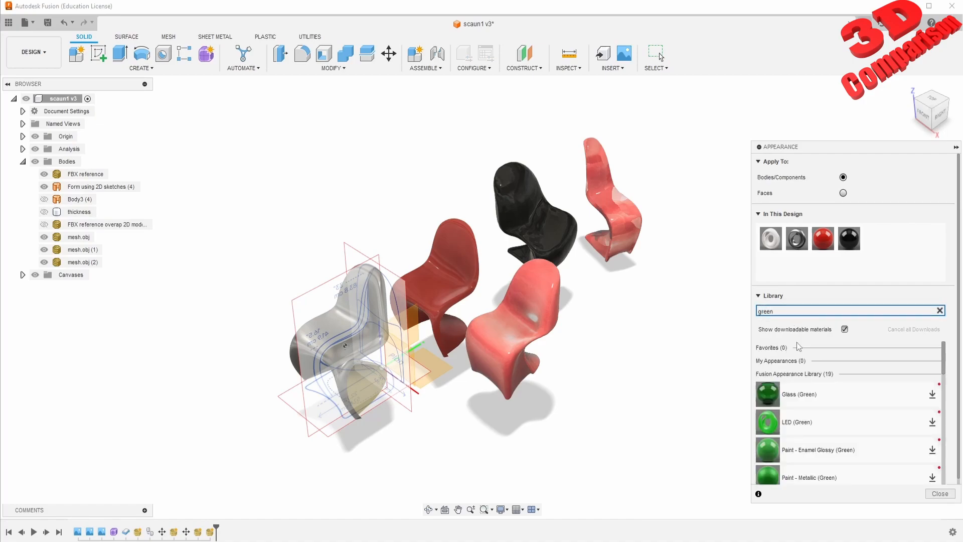
mouse_move(821, 450)
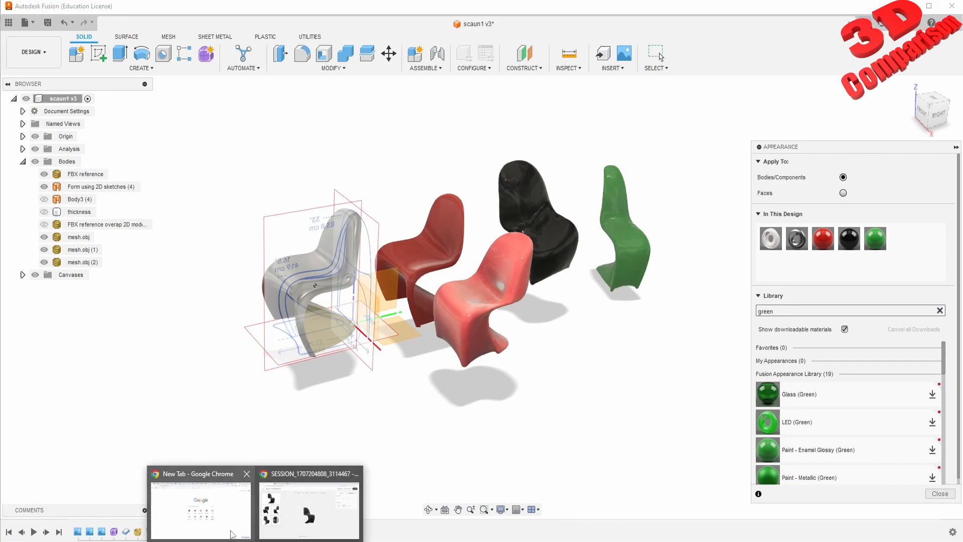
- Switch to Chrome and go back from the black chair session to the CSM asset gallery
click(310, 504)
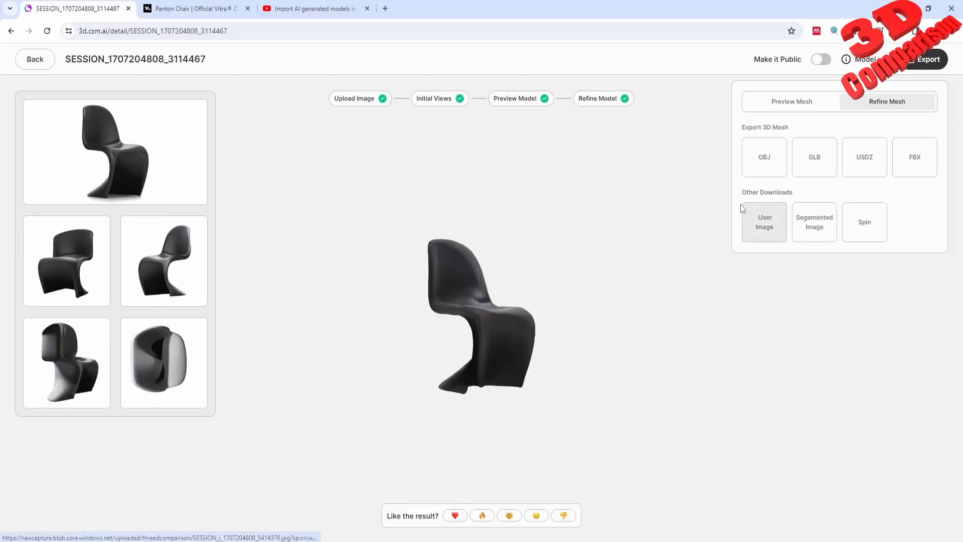
mouse_move(181, 112)
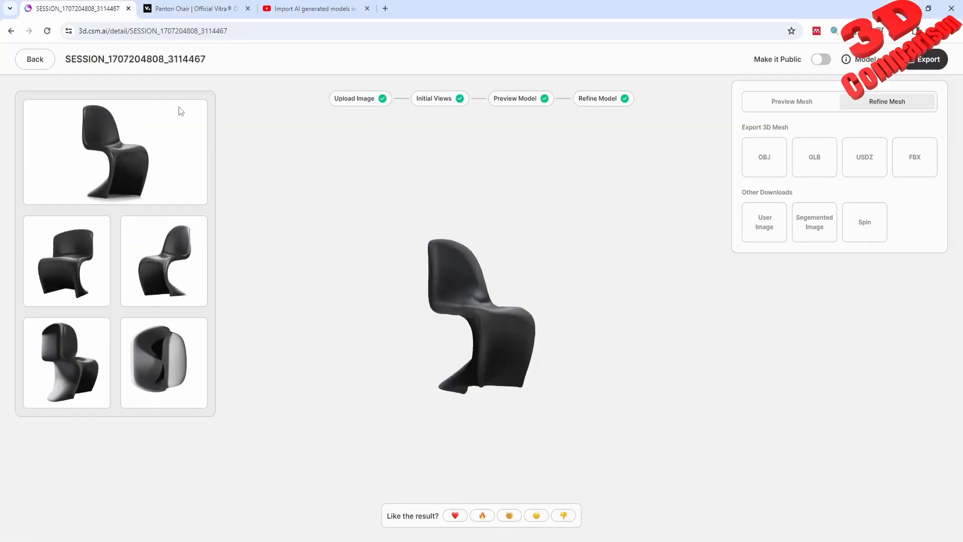
mouse_move(187, 310)
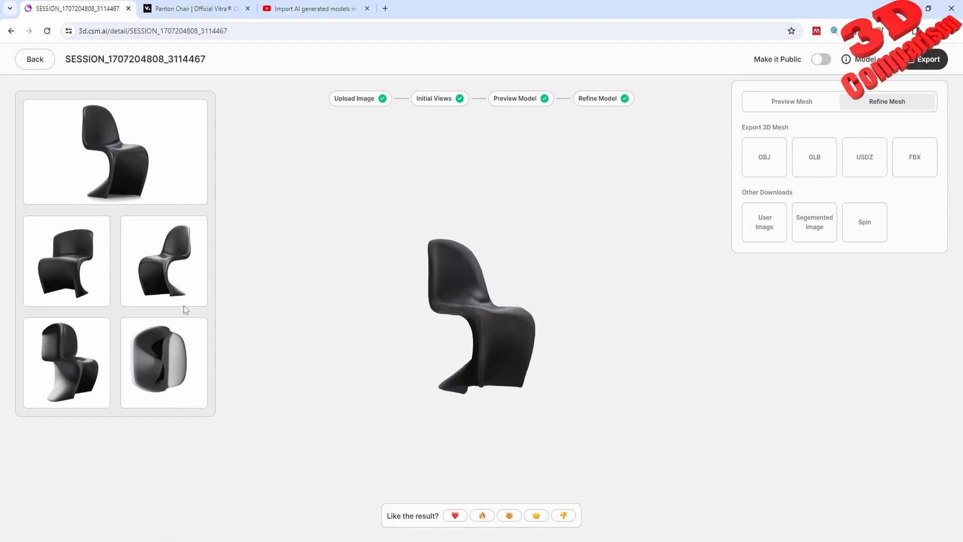
mouse_move(162, 245)
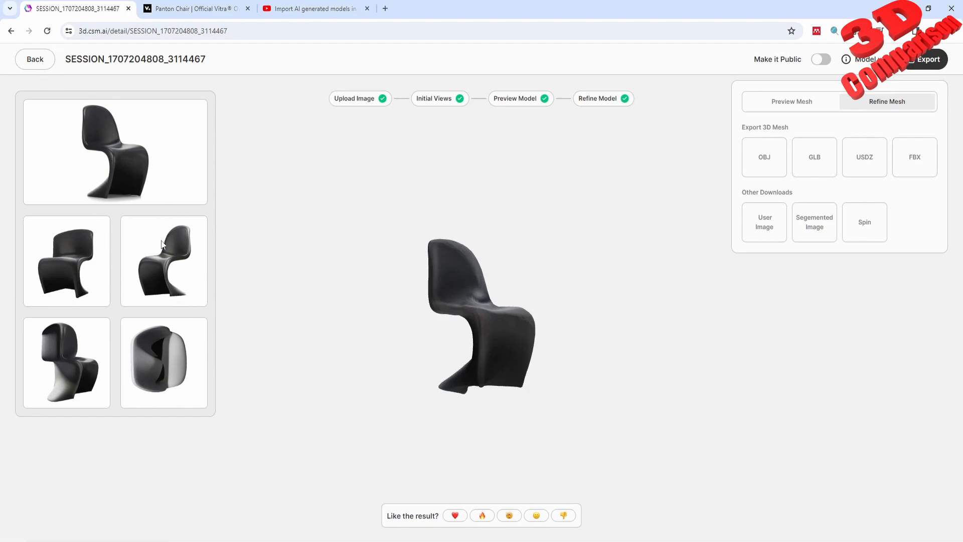
click(34, 59)
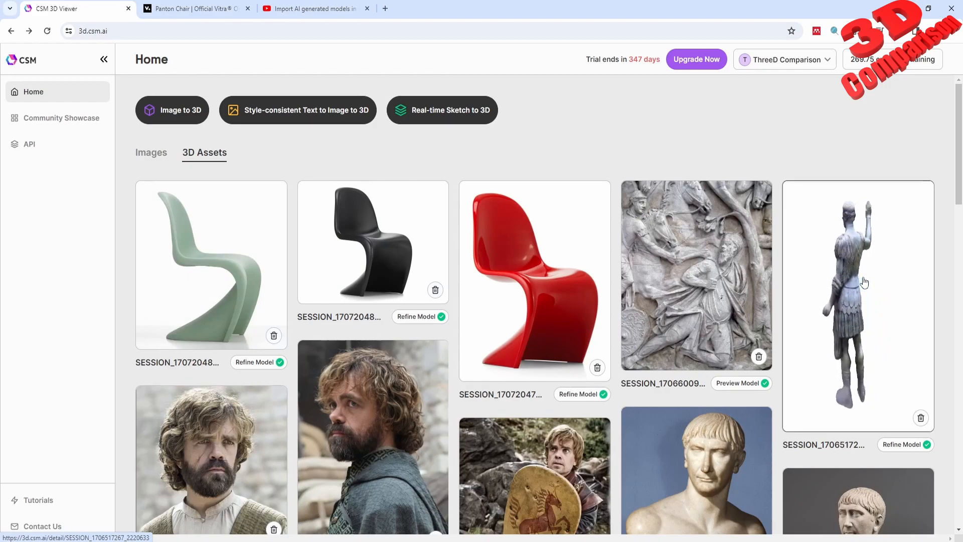
scroll(down, 3)
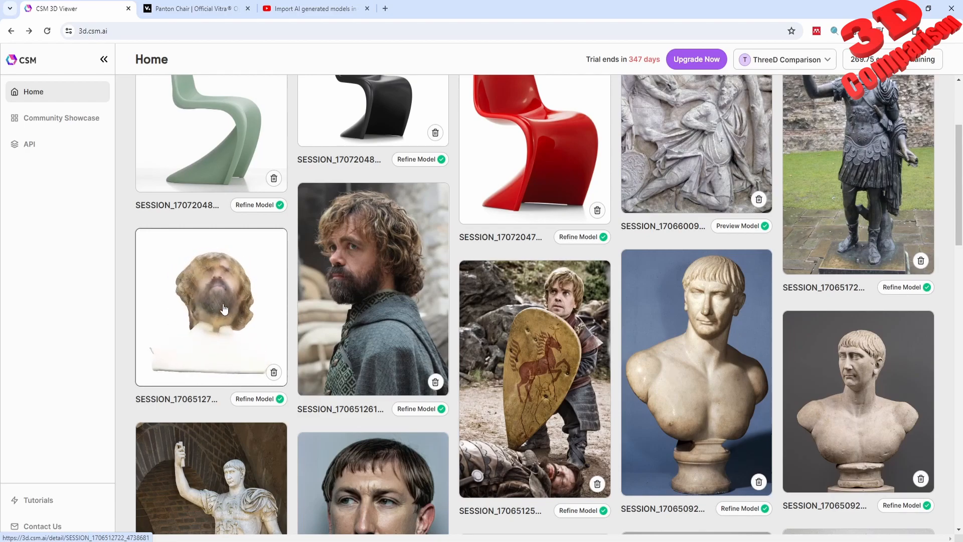
scroll(up, 3)
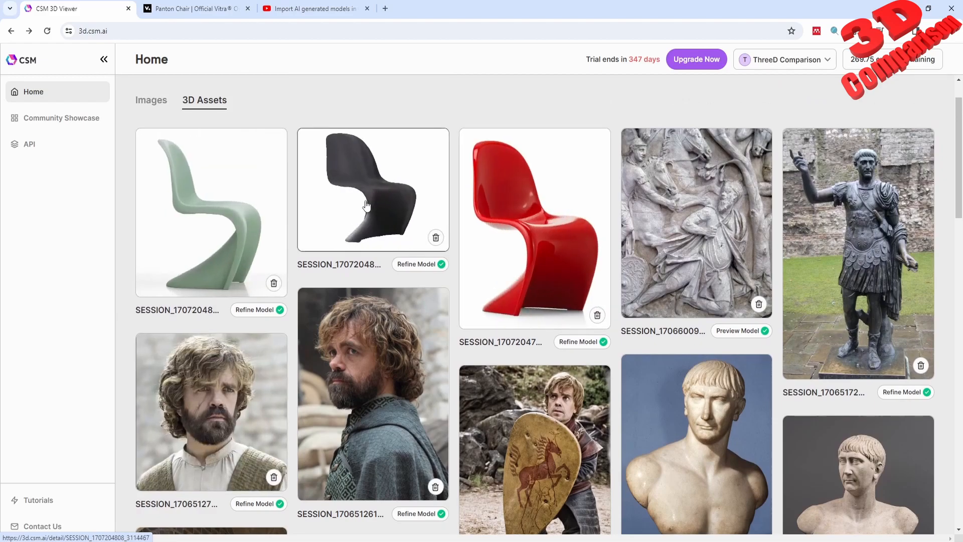
scroll(down, 3)
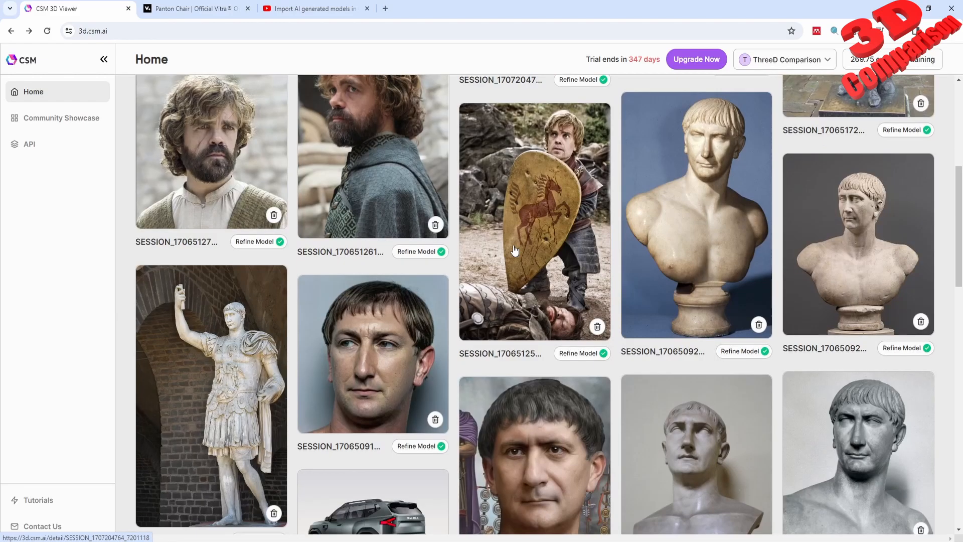
scroll(down, 3)
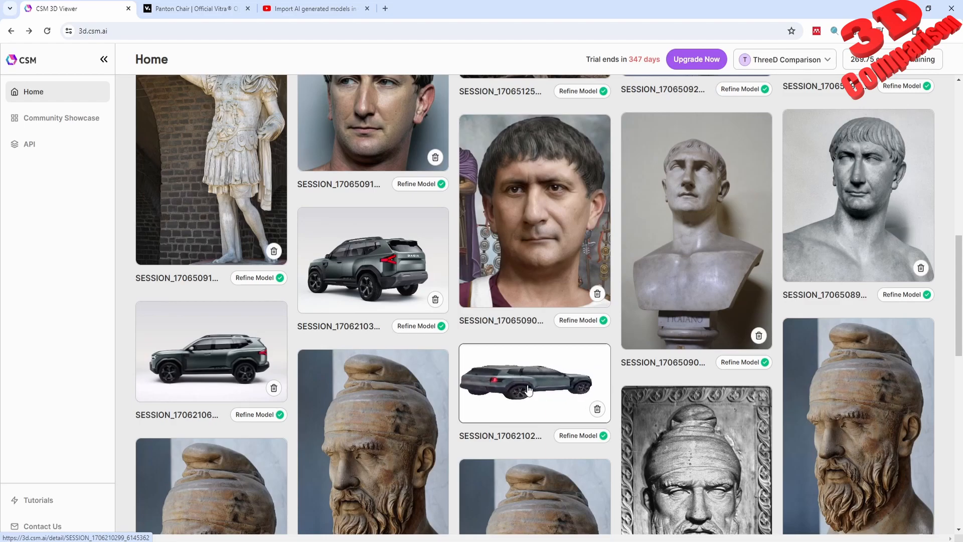
scroll(down, 3)
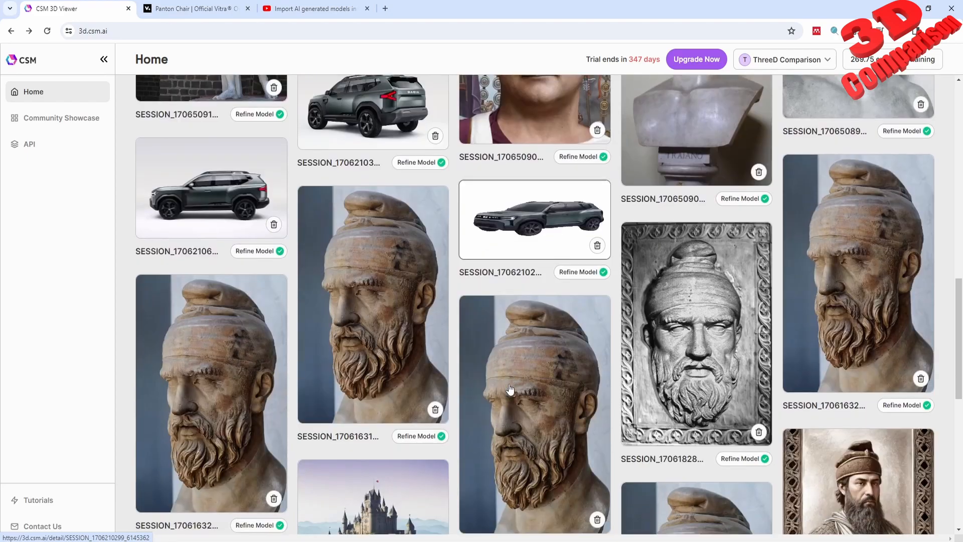
scroll(up, 3)
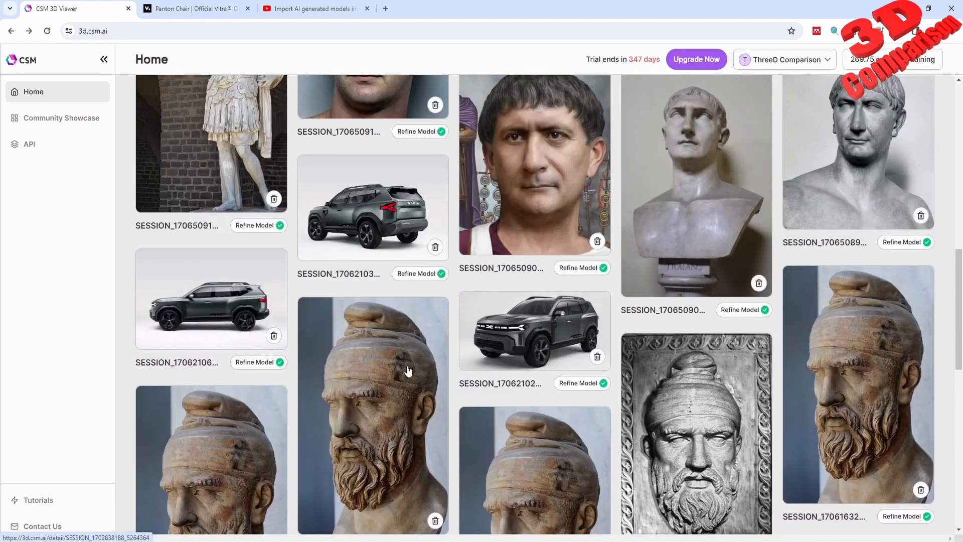
scroll(up, 3)
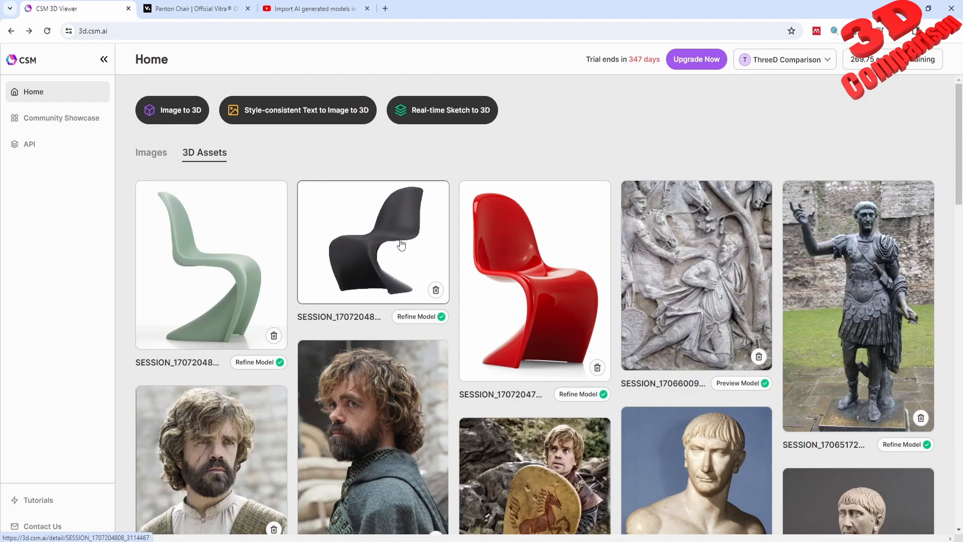
- Switch to the CATIA V5 import video and scroll down through its comments
click(313, 9)
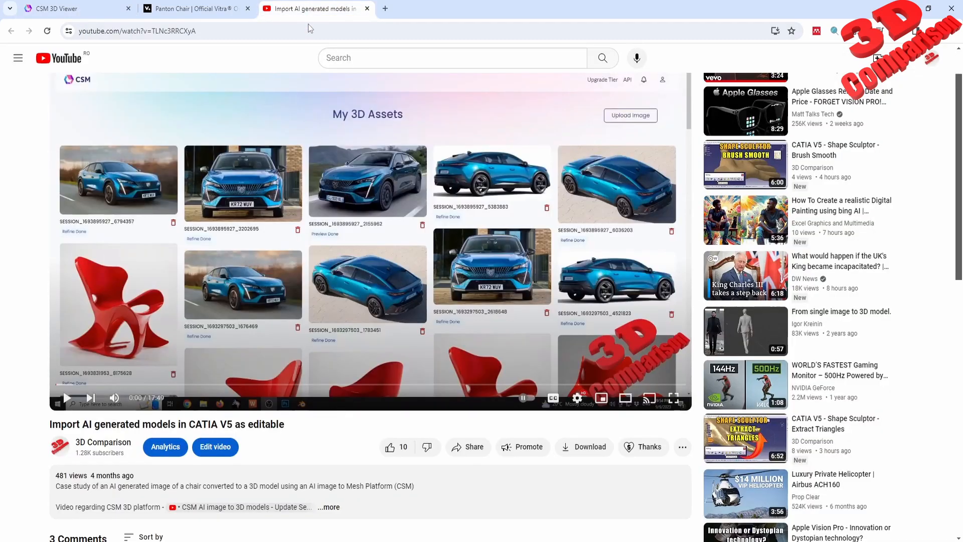
scroll(down, 3)
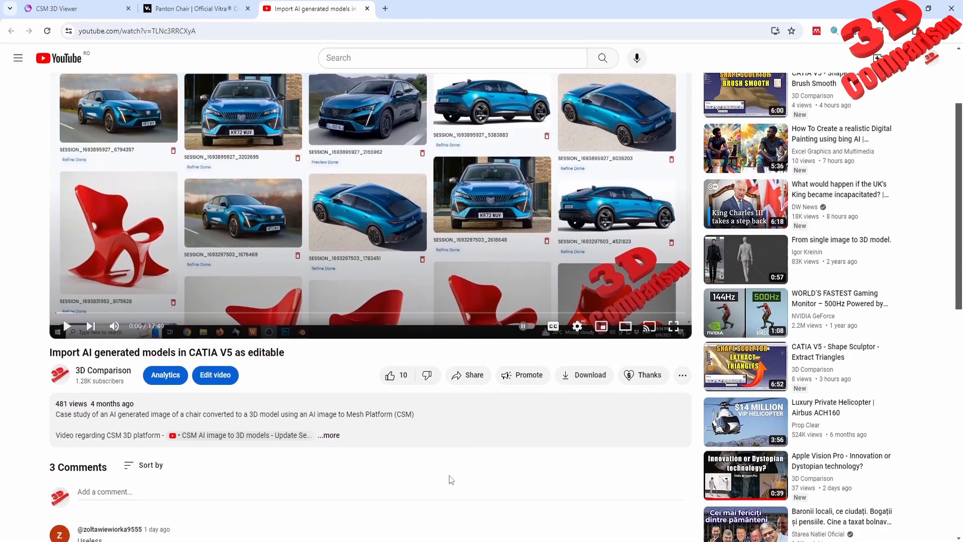
scroll(down, 3)
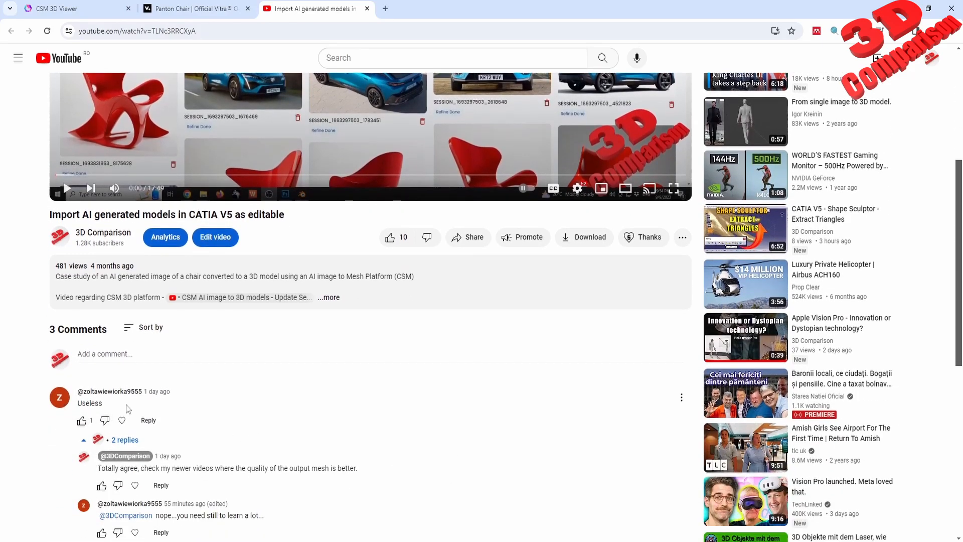
scroll(down, 3)
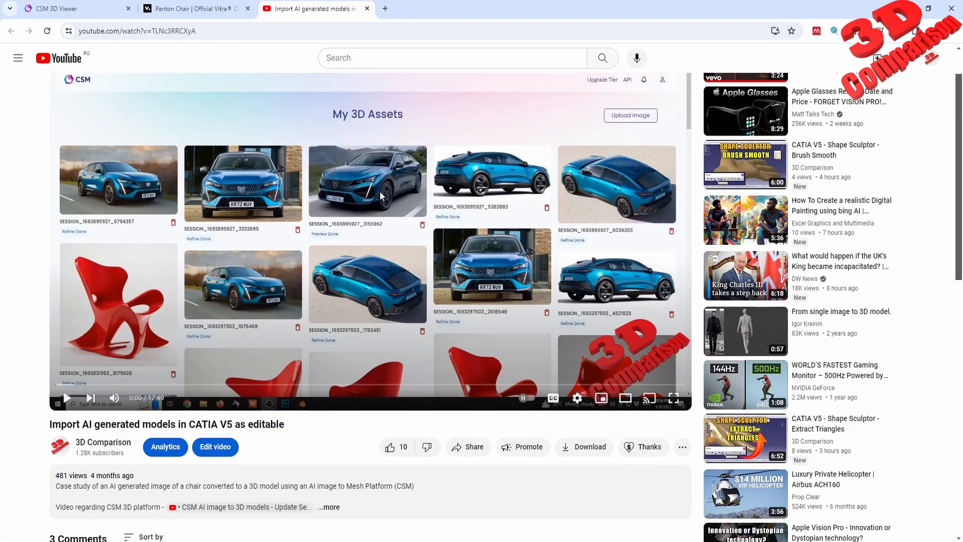
mouse_move(17, 58)
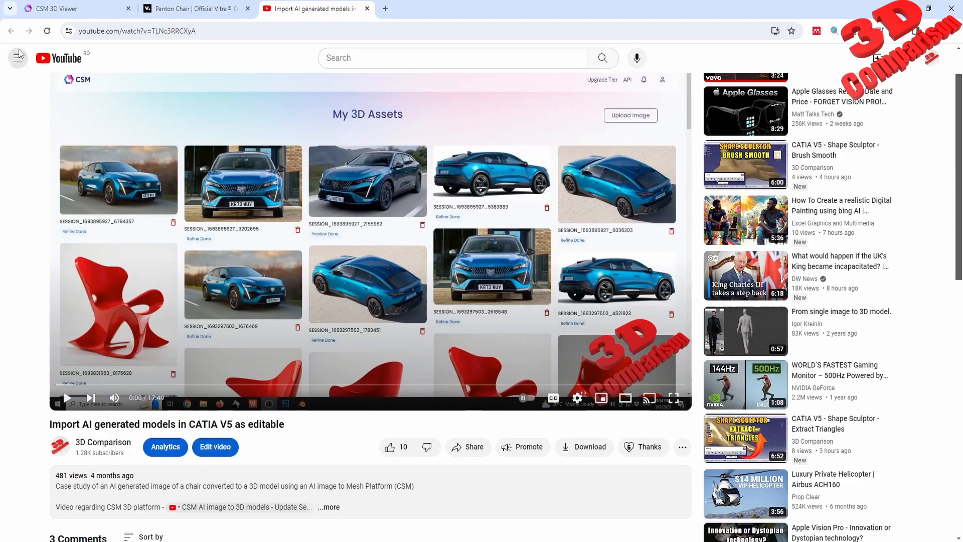
mouse_move(412, 264)
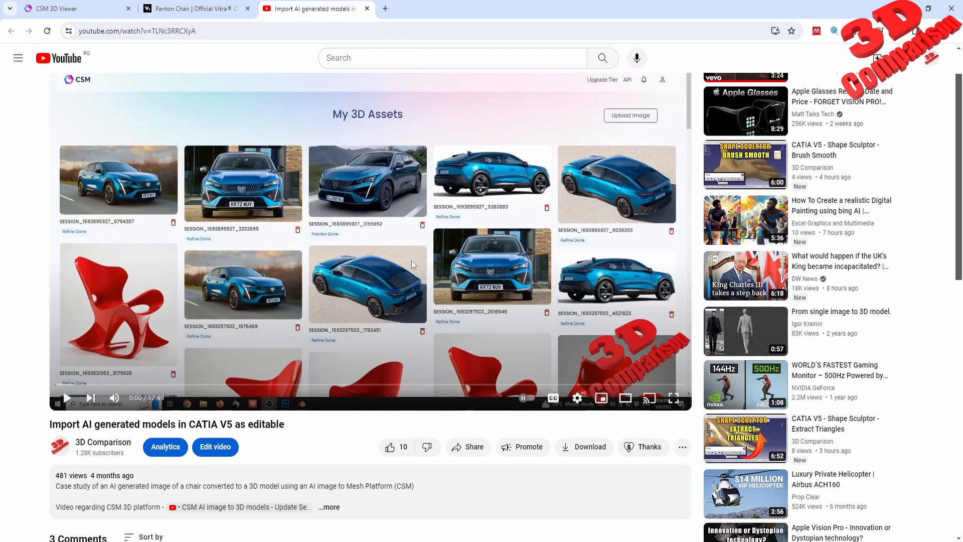